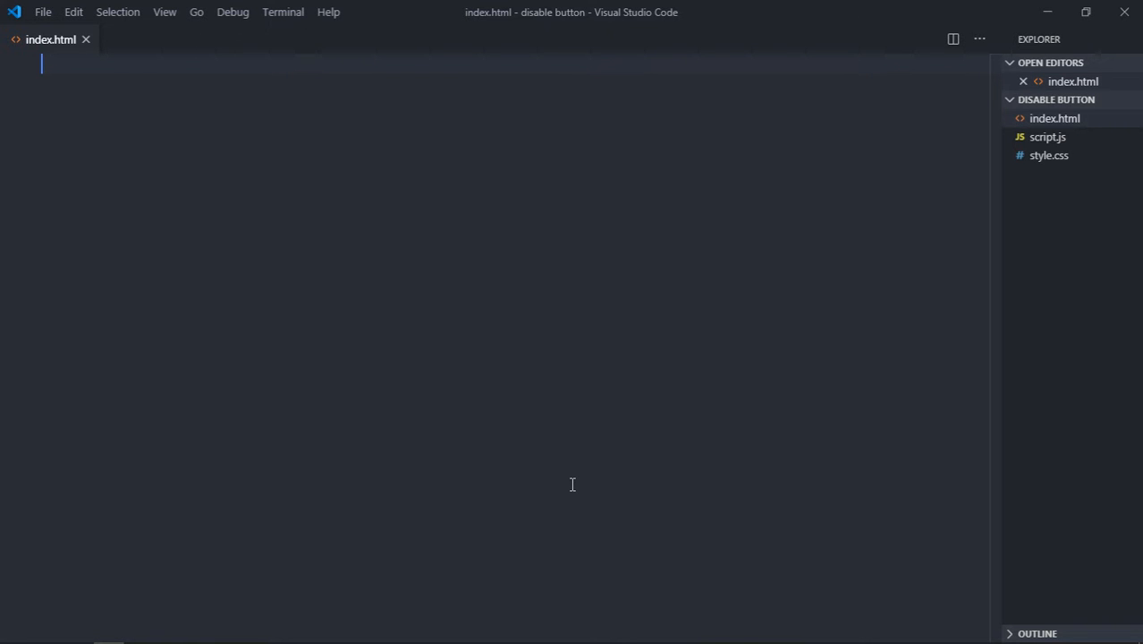
pyautogui.moveTo(567, 486)
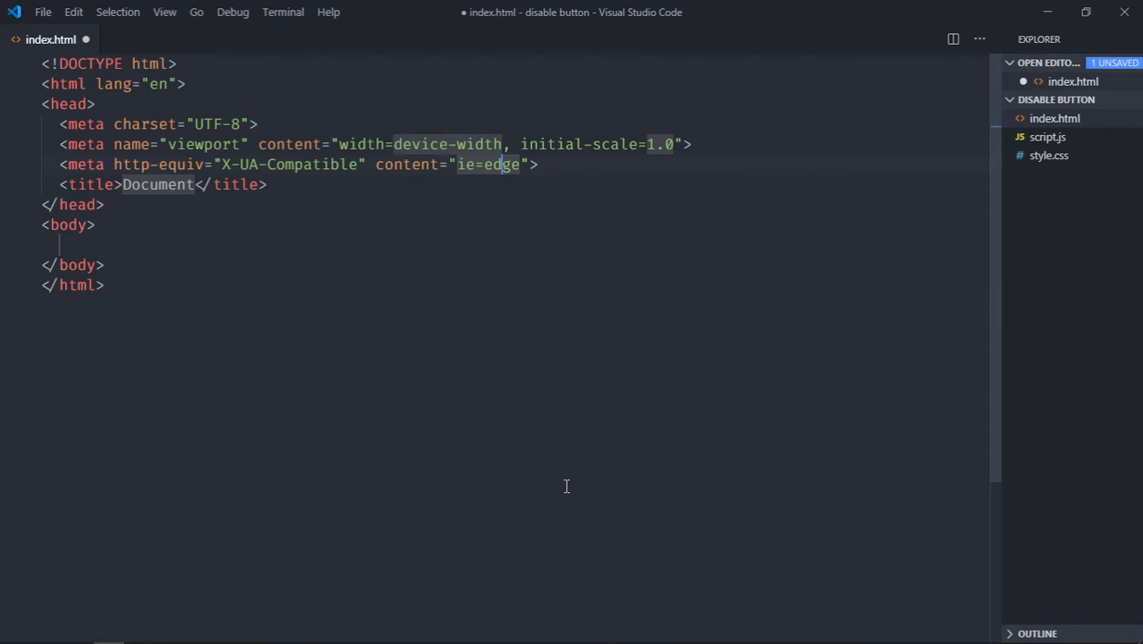
# - Add the style.css stylesheet link and script.js script tag to index.html
pyautogui.write('LINK')
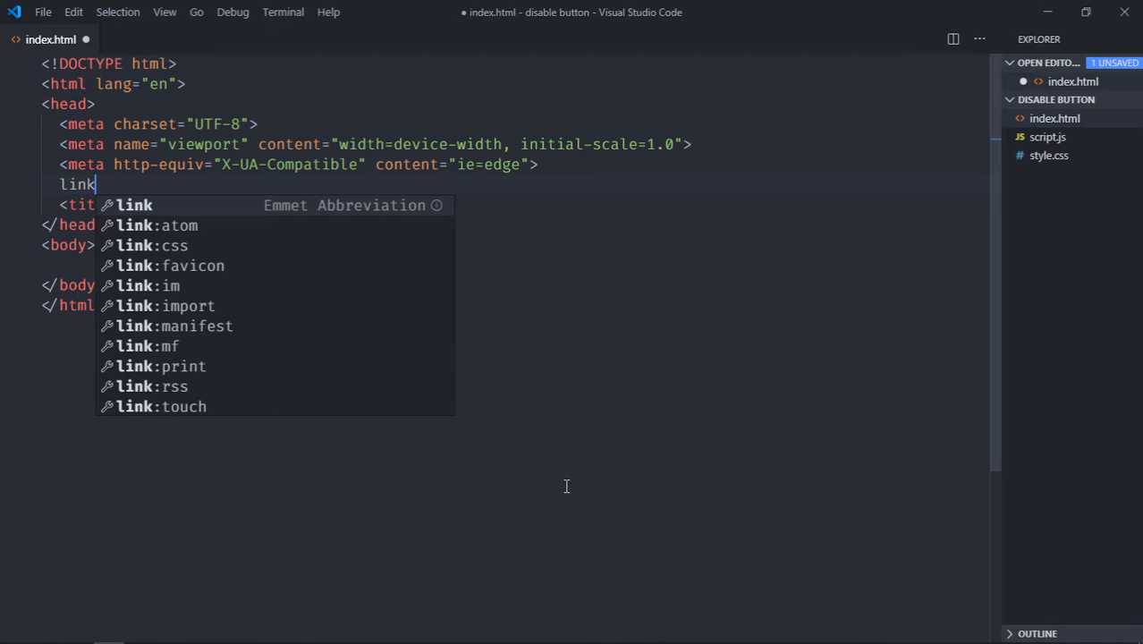
pyautogui.press('Tab')
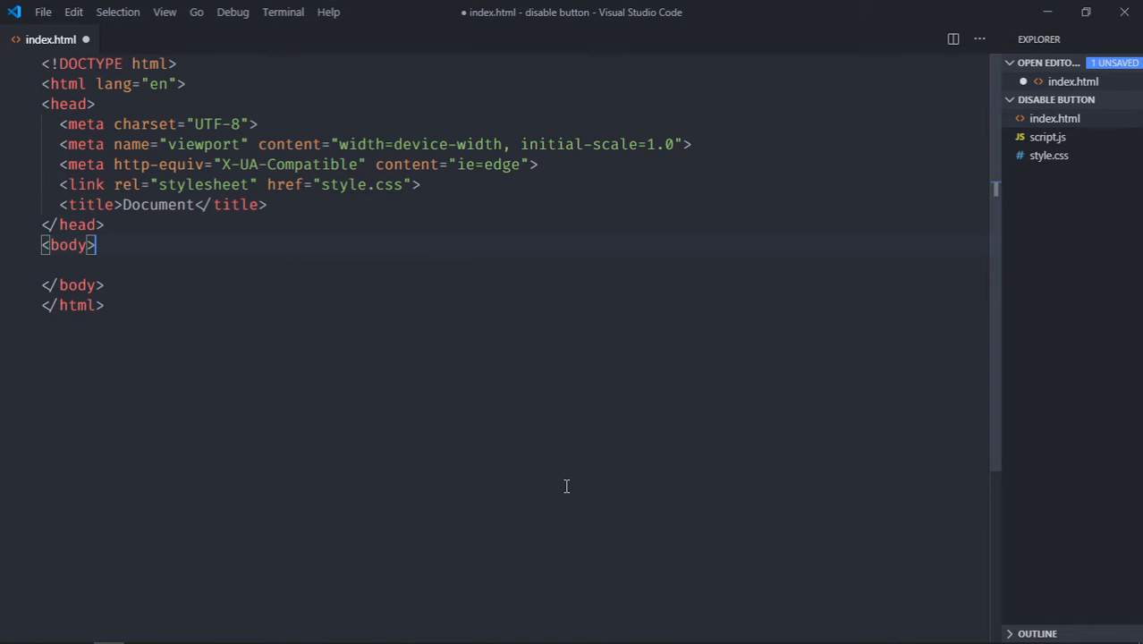
pyautogui.write('script src="scri"></script>')
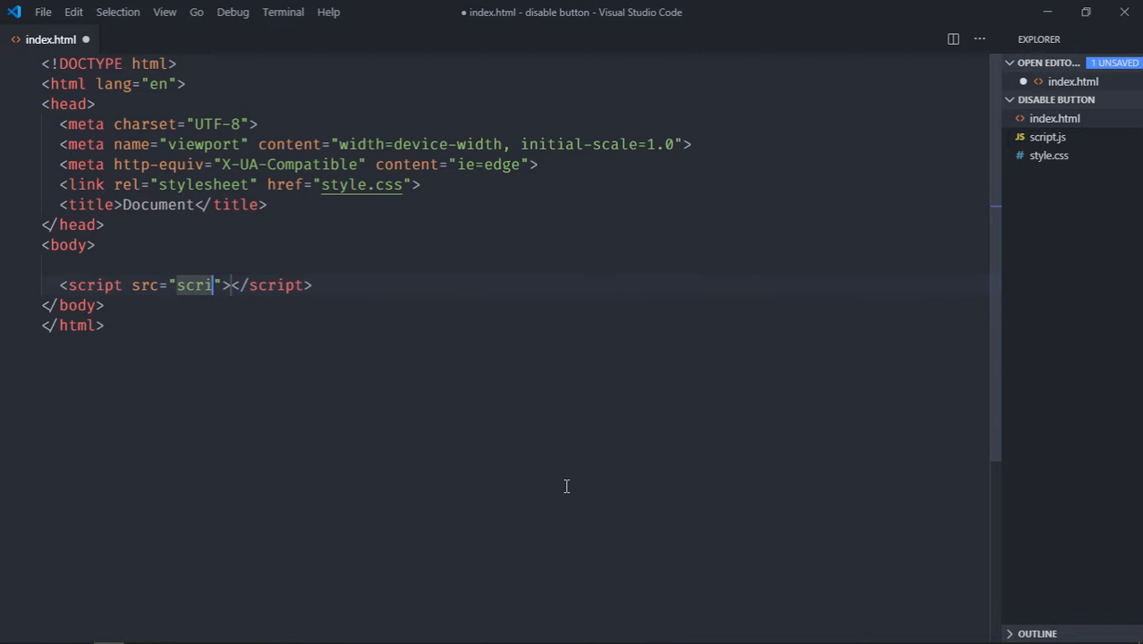
pyautogui.write('pt.js')
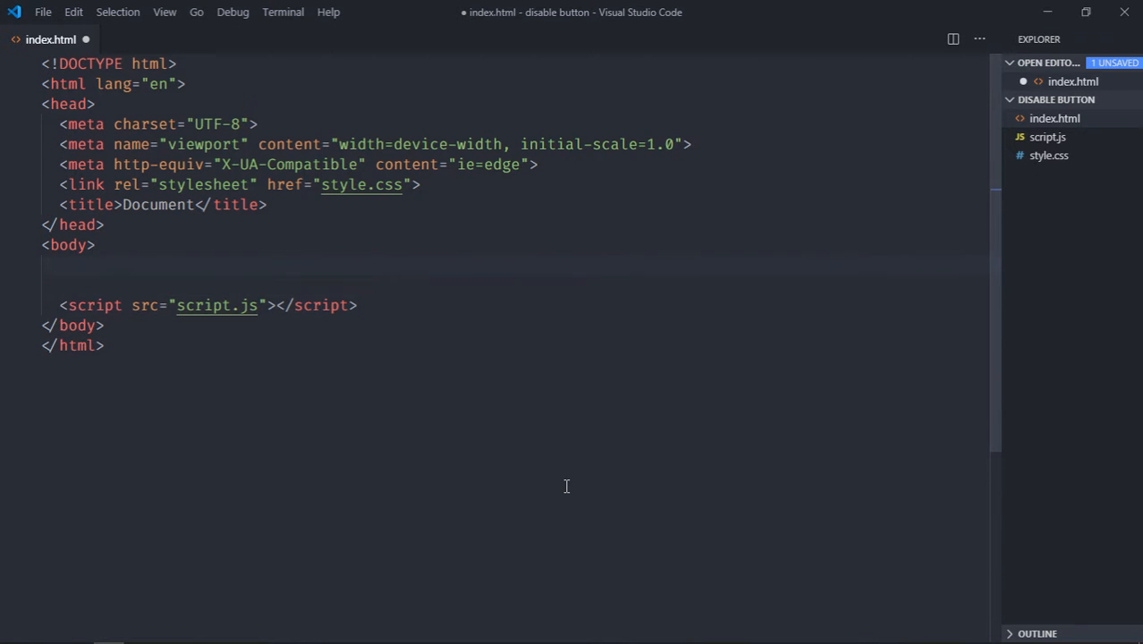
# - Add a div with an 'Enter' placeholder input, a Show button and a 'Your Name' heading
pyautogui.write('d')
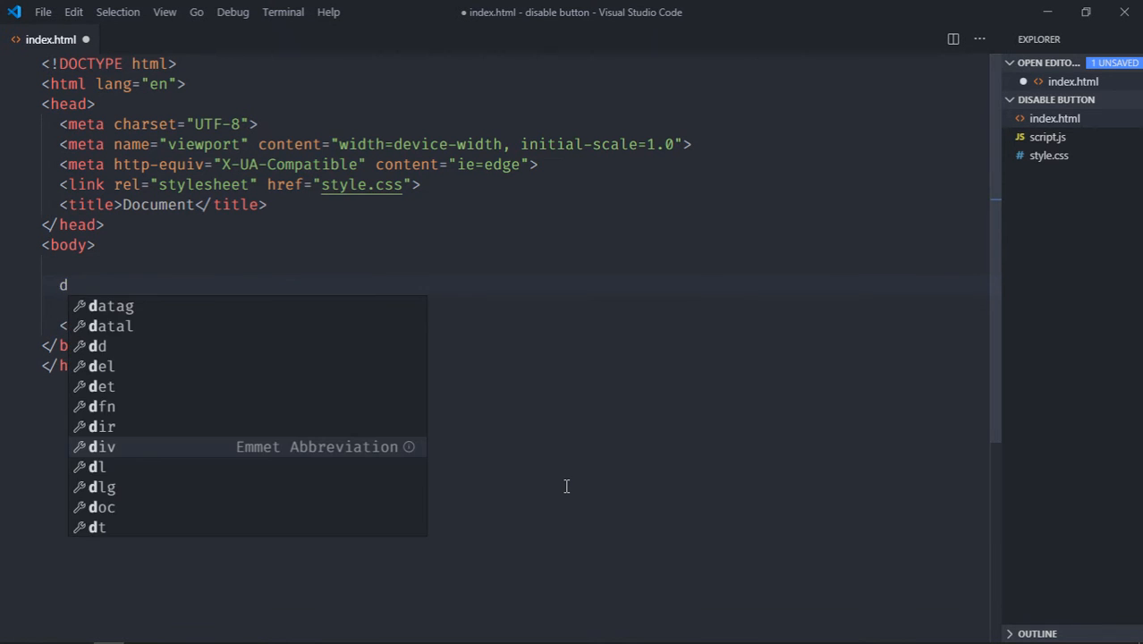
pyautogui.press('Tab')
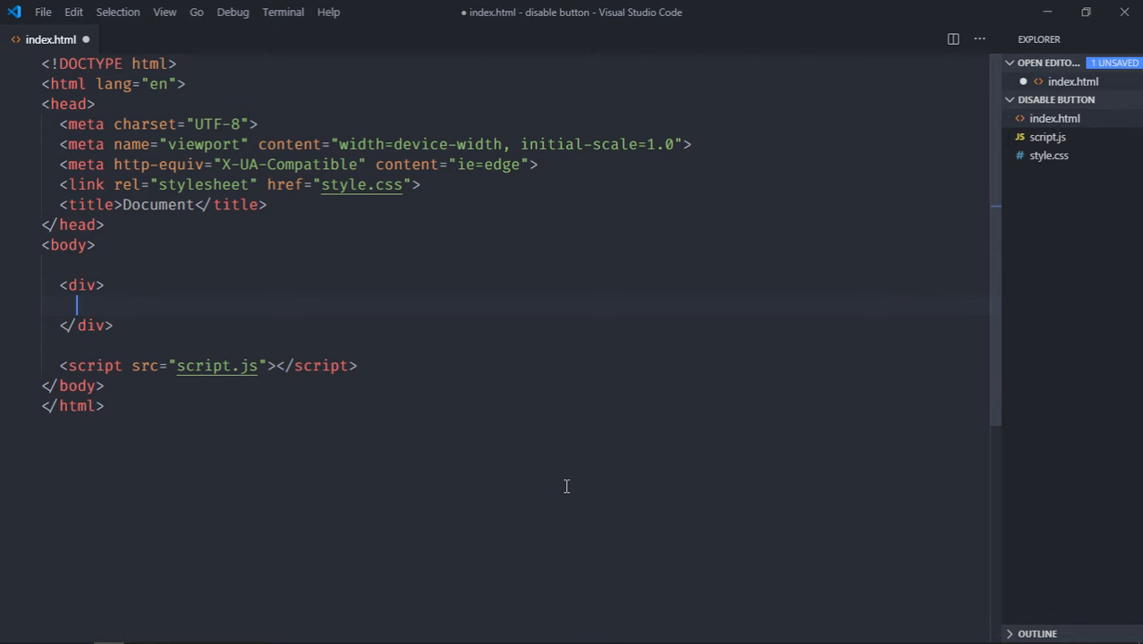
pyautogui.write('input:')
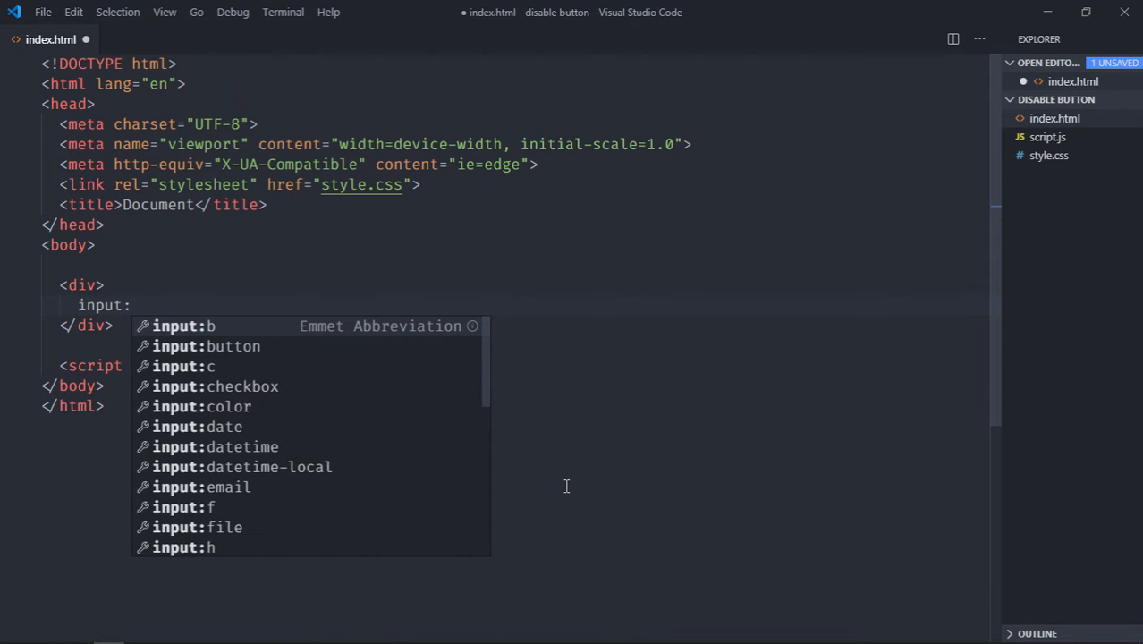
pyautogui.press('Tab')
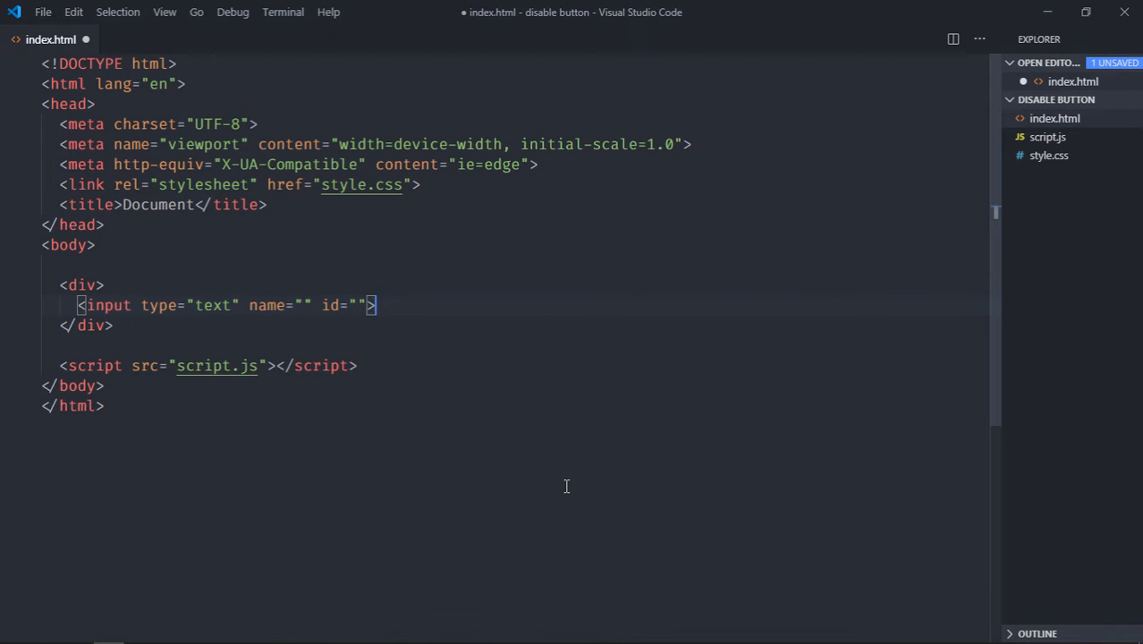
pyautogui.write('<button></button>')
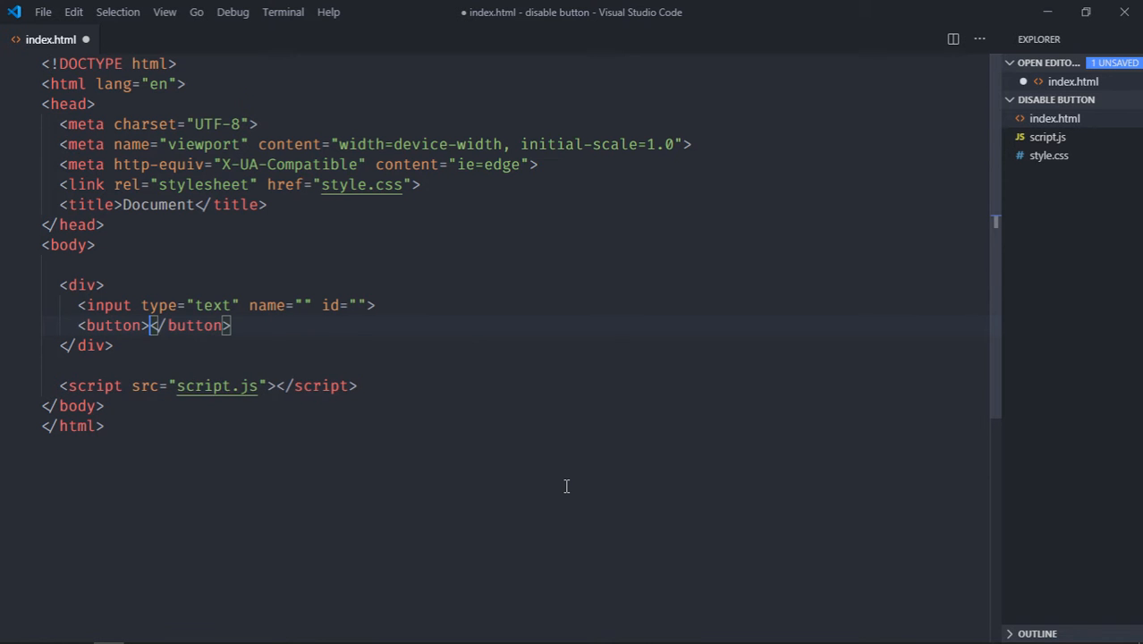
pyautogui.write('Show')
pyautogui.write('<h1></h1>')
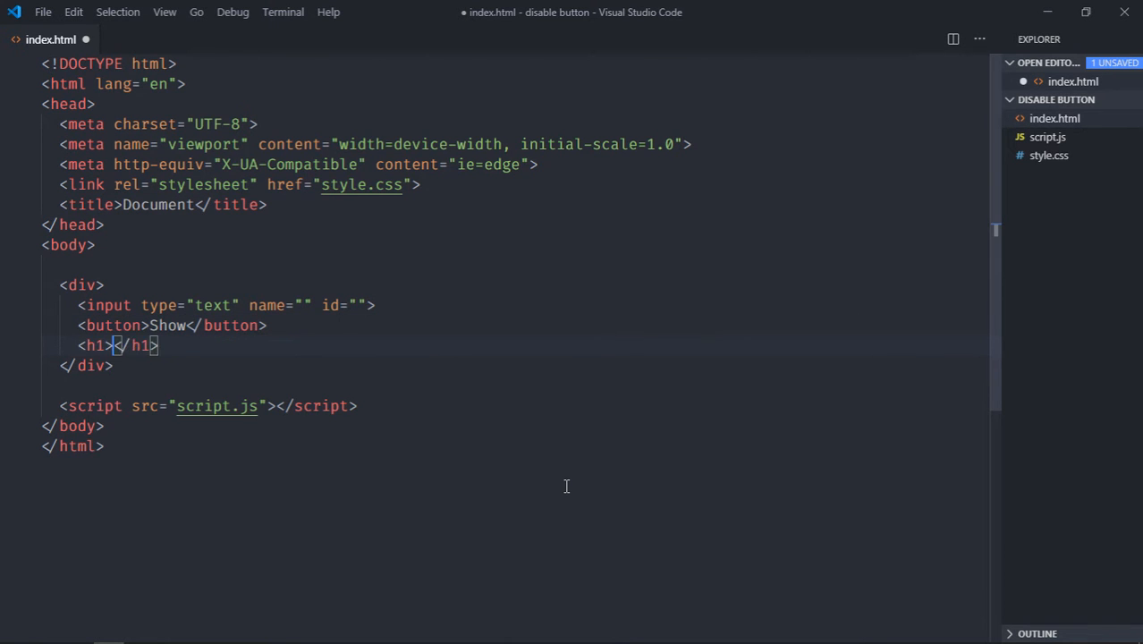
pyautogui.write('Your Name')
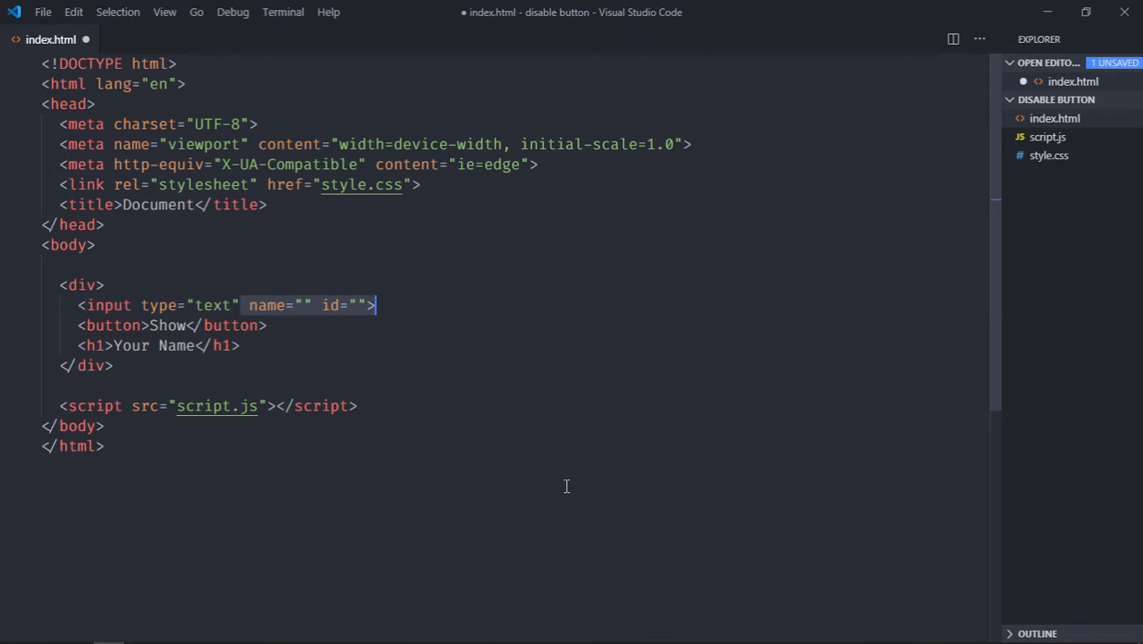
pyautogui.press('Delete')
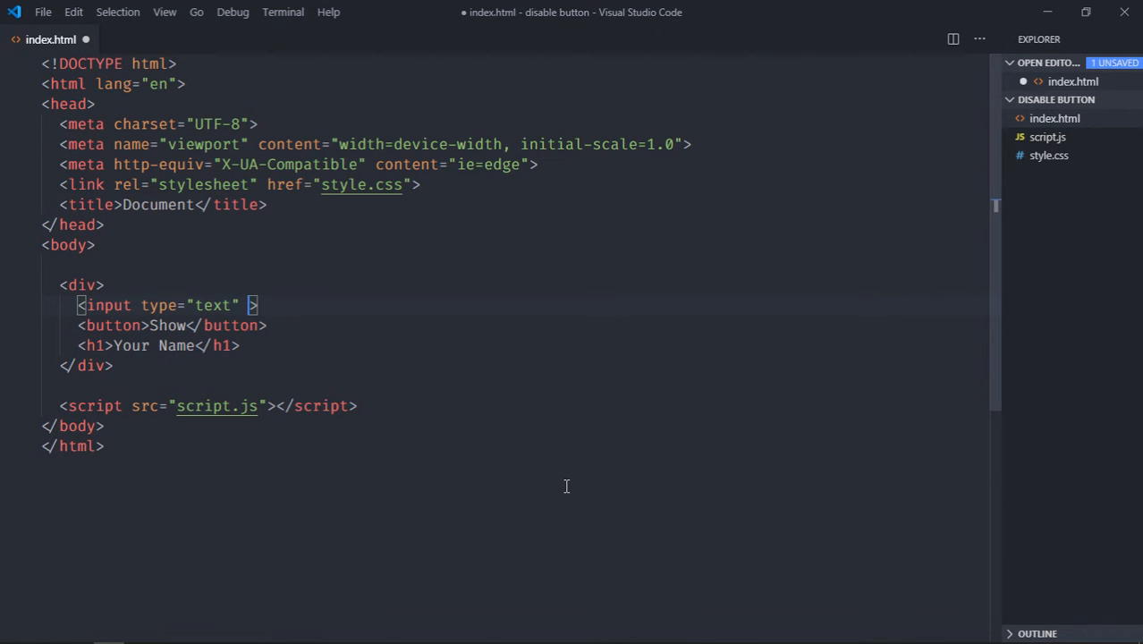
pyautogui.write('placeholder="Enter"')
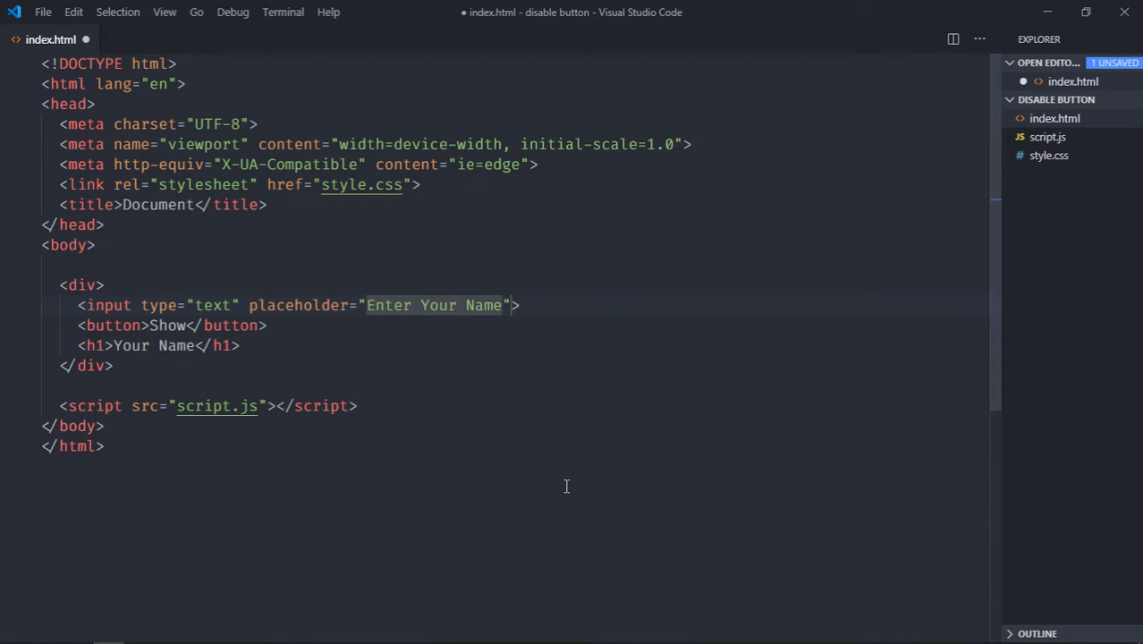
pyautogui.moveTo(853, 295)
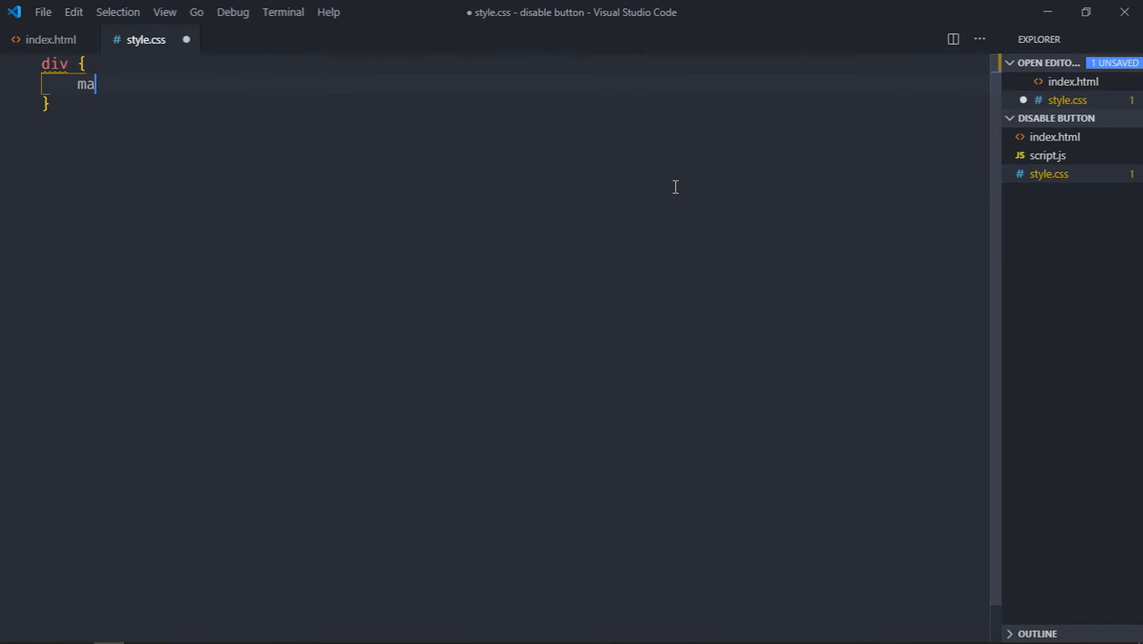
# - Give the div rule margin: auto and width: 20% in style.css
pyautogui.write('rgin: auto;')
pyautogui.write('width: ;')
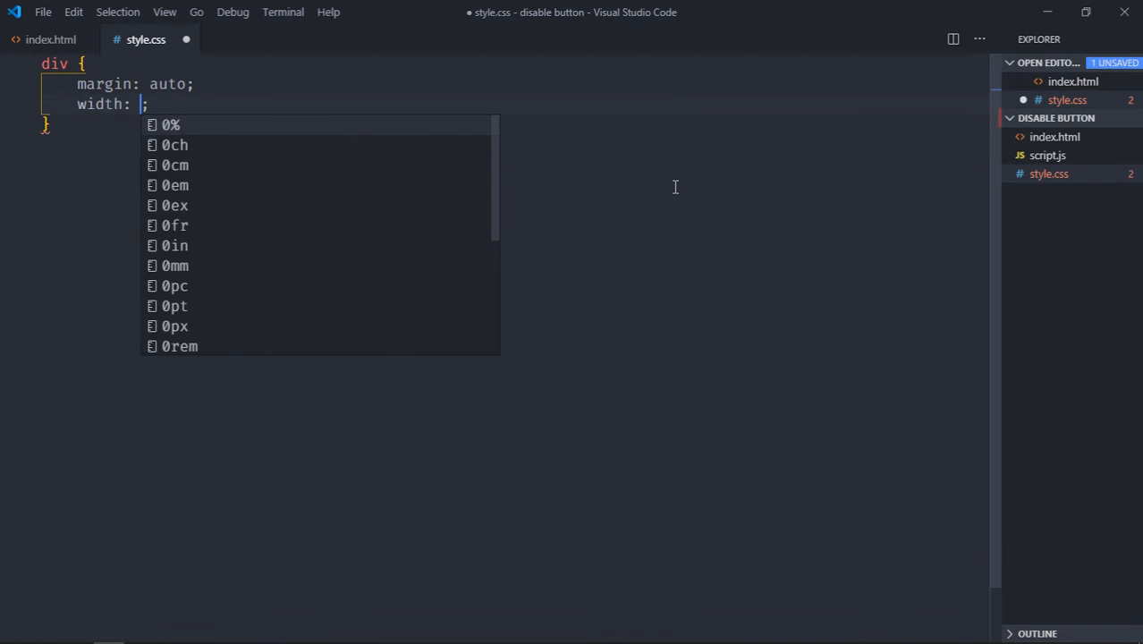
pyautogui.write('20%')
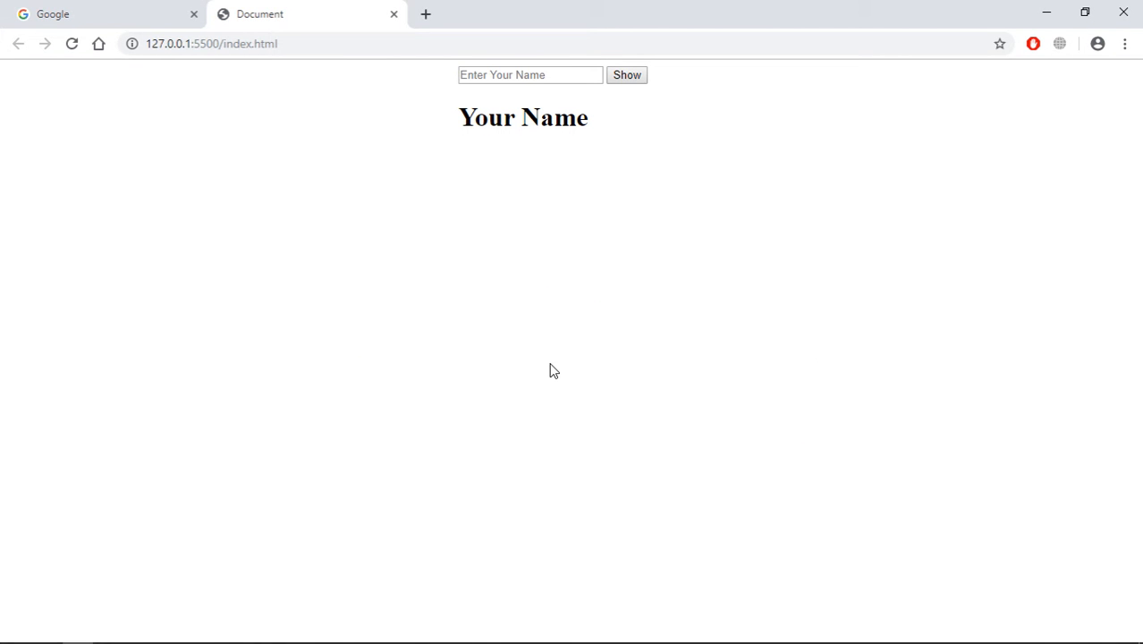
pyautogui.moveTo(475, 209)
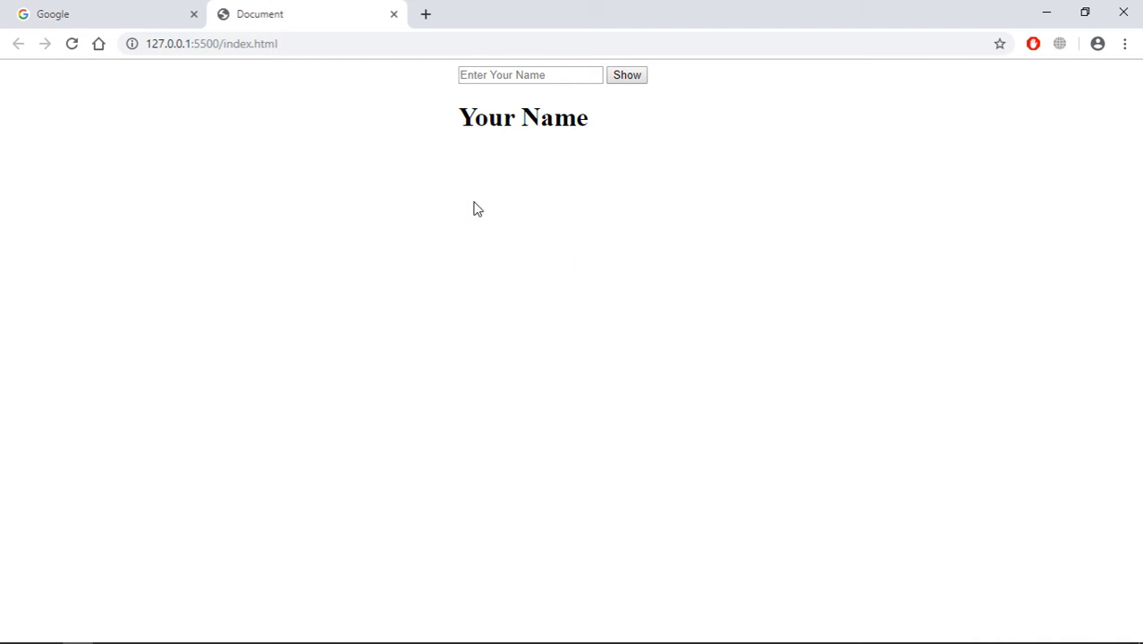
pyautogui.moveTo(494, 158)
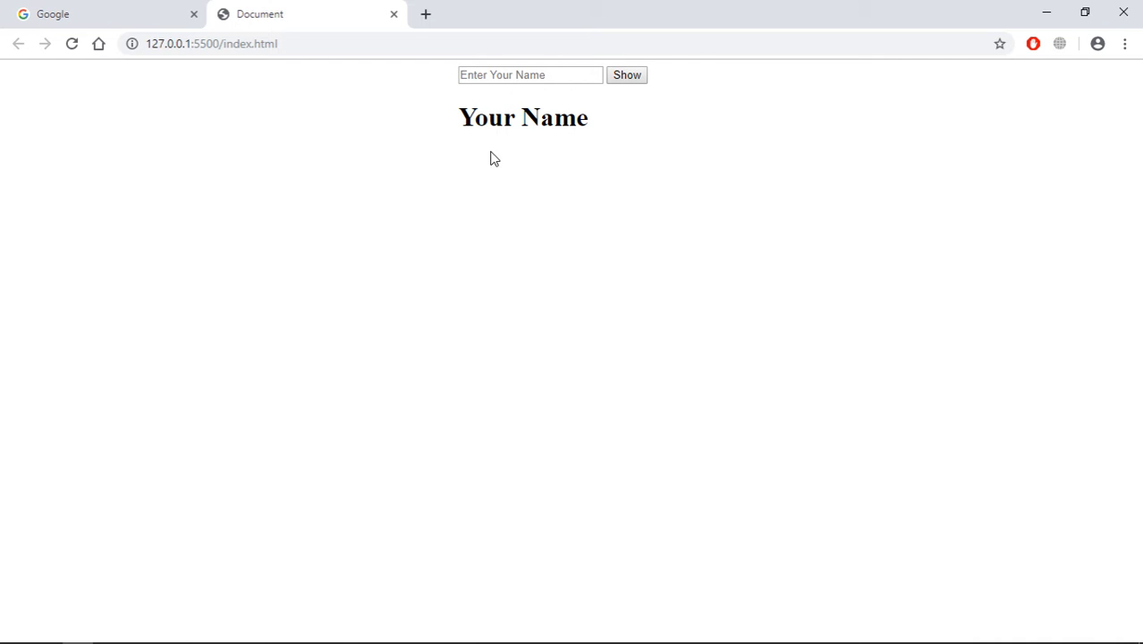
pyautogui.moveTo(527, 169)
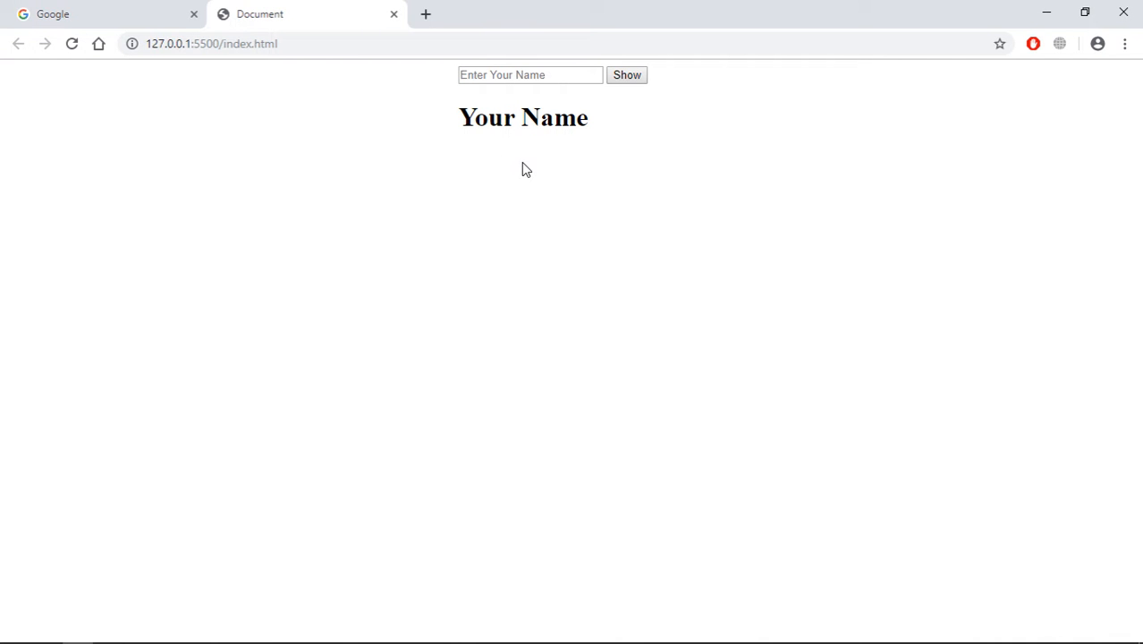
pyautogui.moveTo(638, 105)
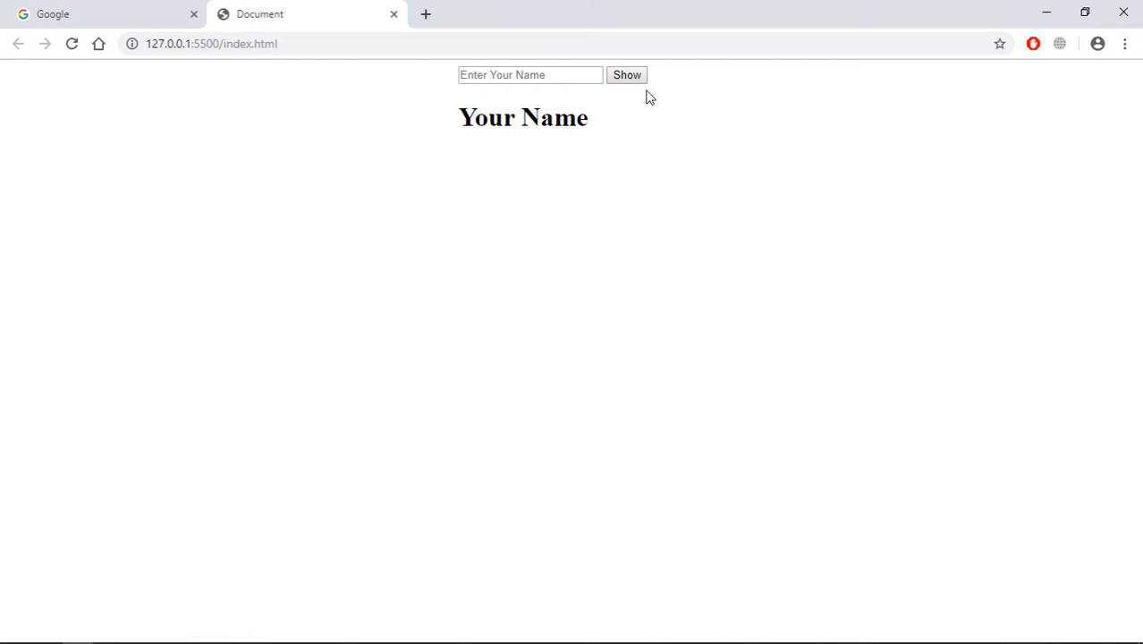
pyautogui.moveTo(619, 110)
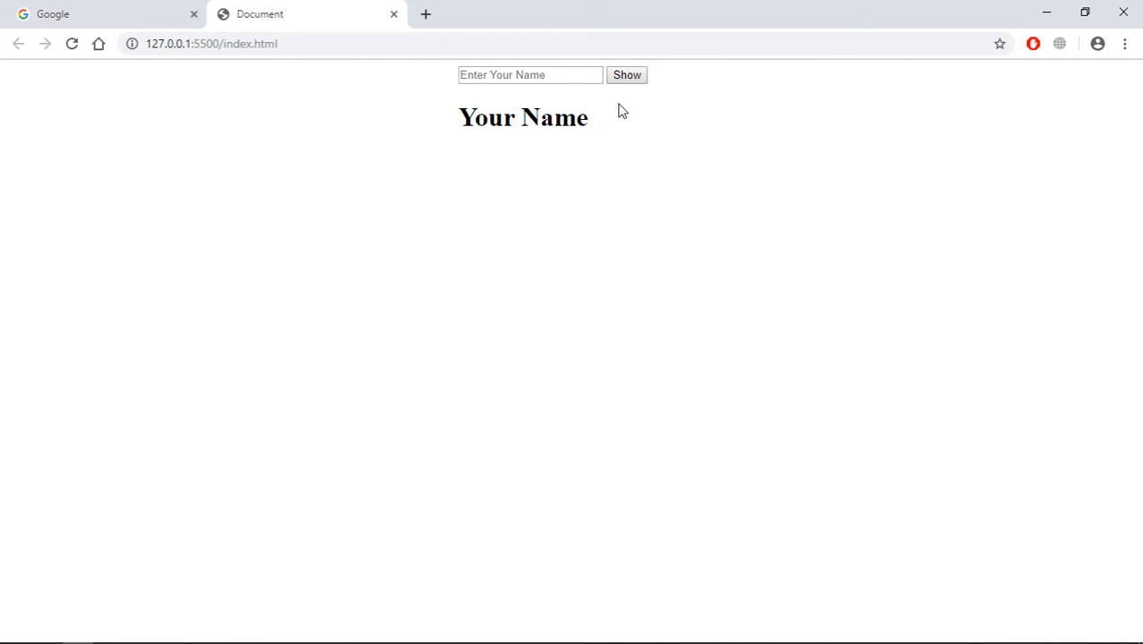
pyautogui.moveTo(653, 89)
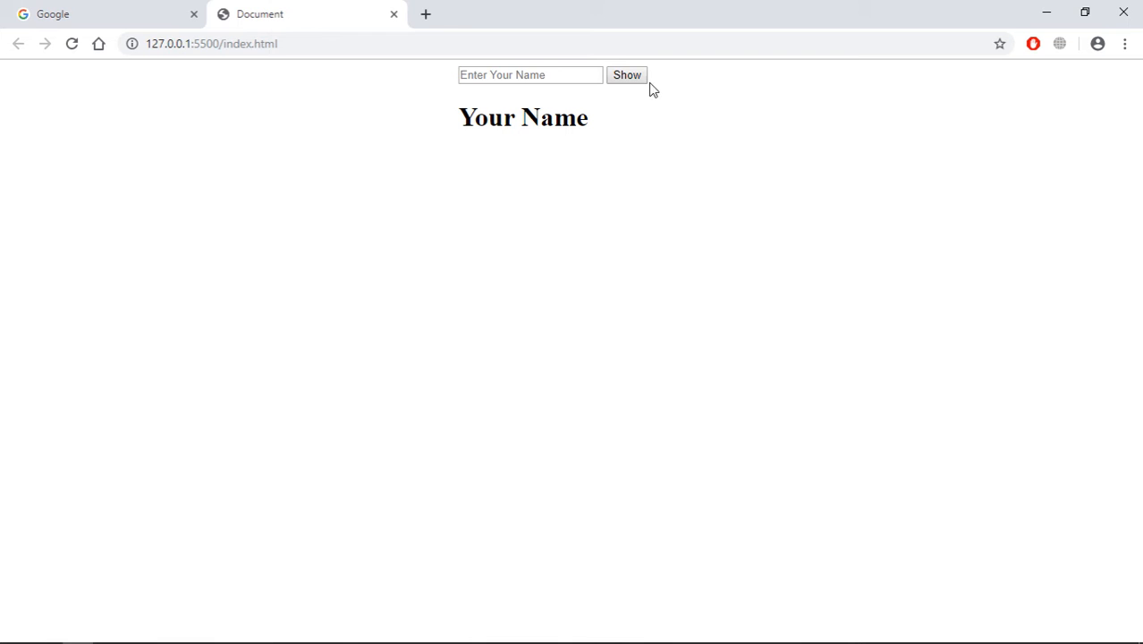
pyautogui.moveTo(614, 296)
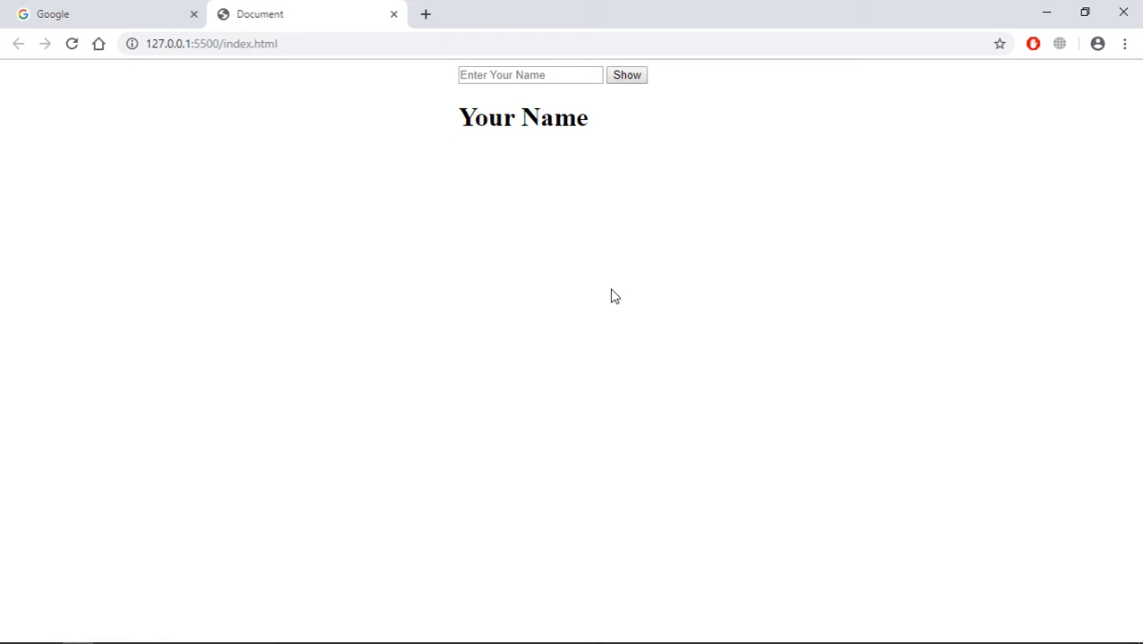
pyautogui.moveTo(641, 143)
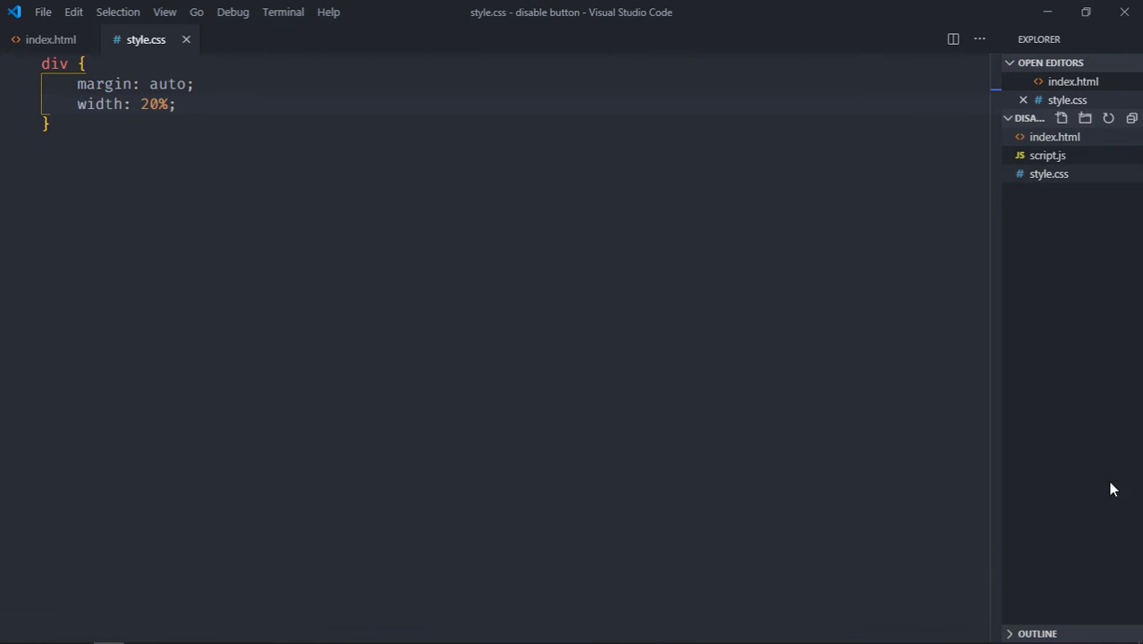
# - In script.js, declare btnShow, input and output variables using querySelector
pyautogui.click(1045, 155)
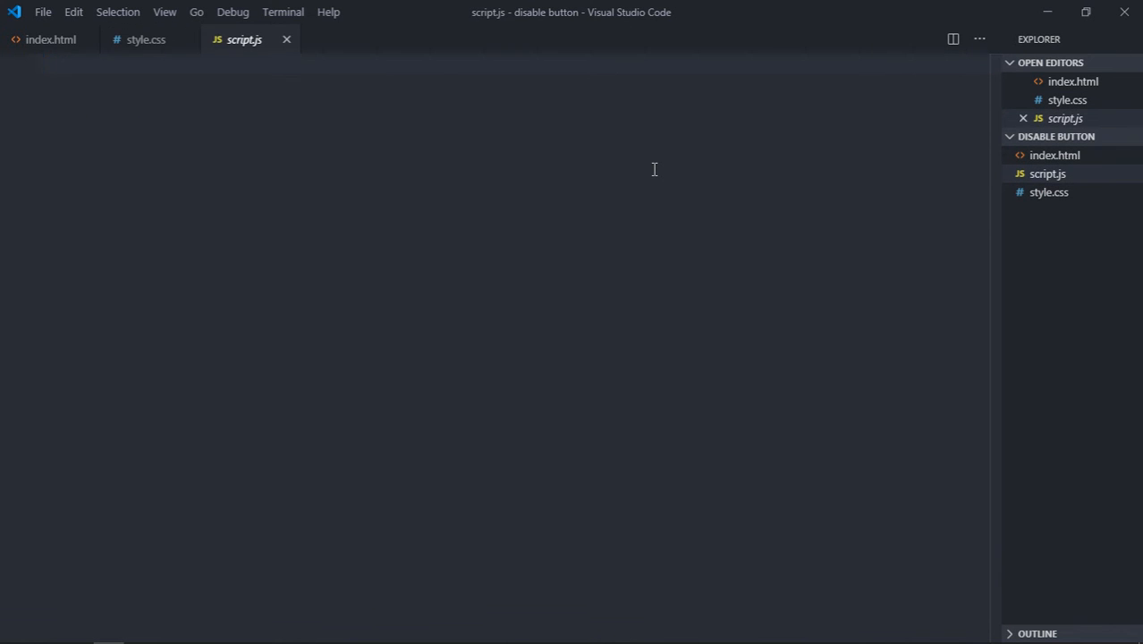
pyautogui.write('let btnShwo')
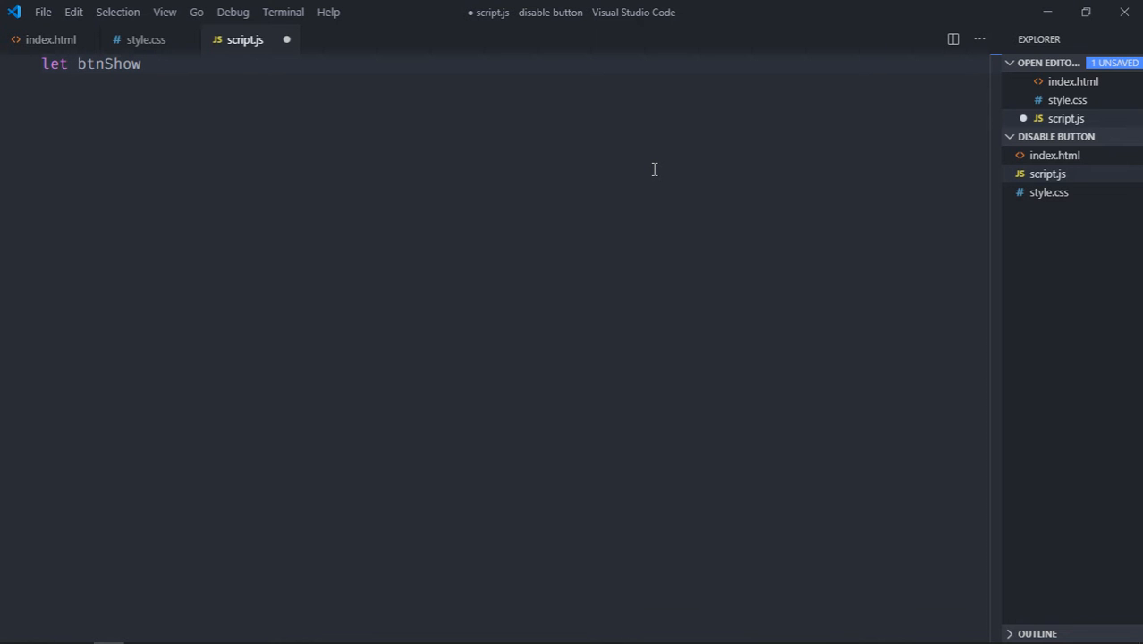
pyautogui.write('= docue')
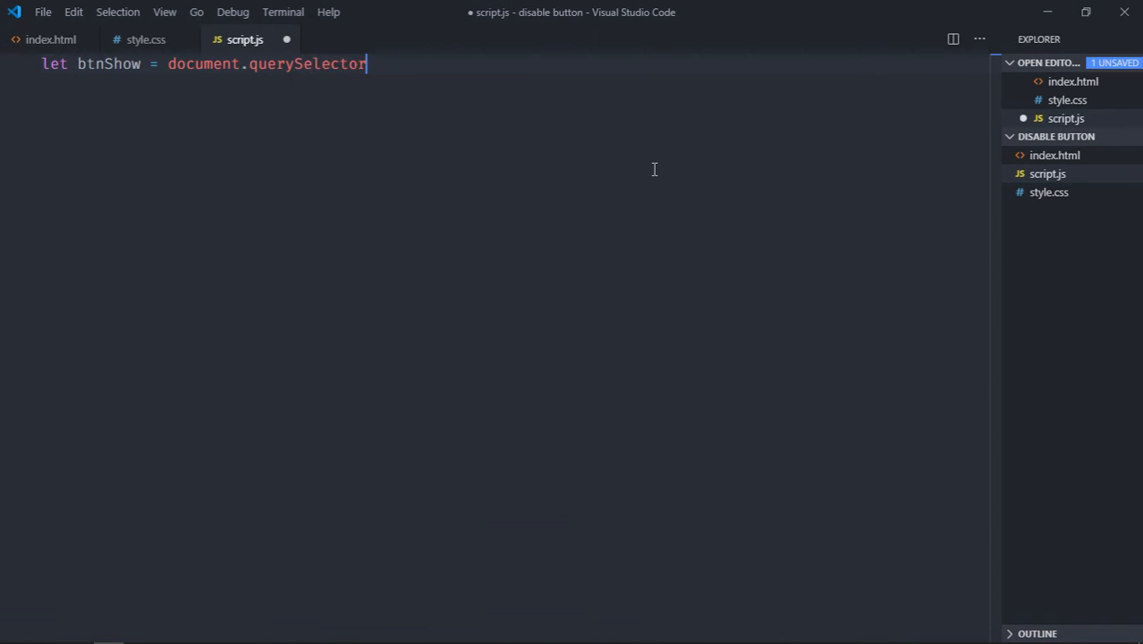
pyautogui.write("('button');")
pyautogui.write('let i')
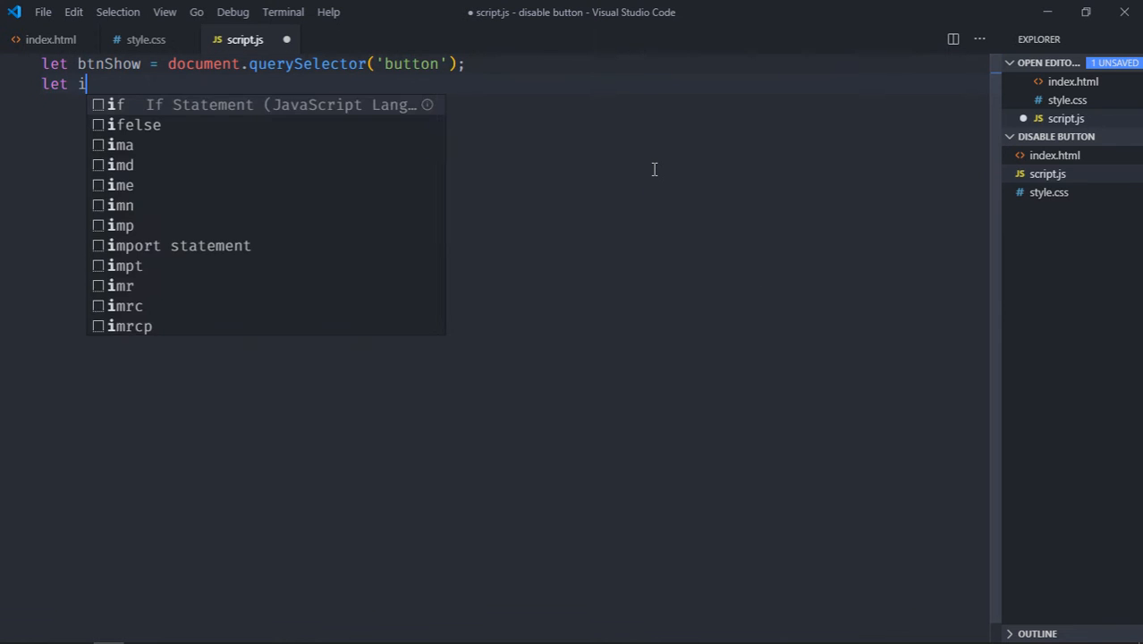
pyautogui.write('nput')
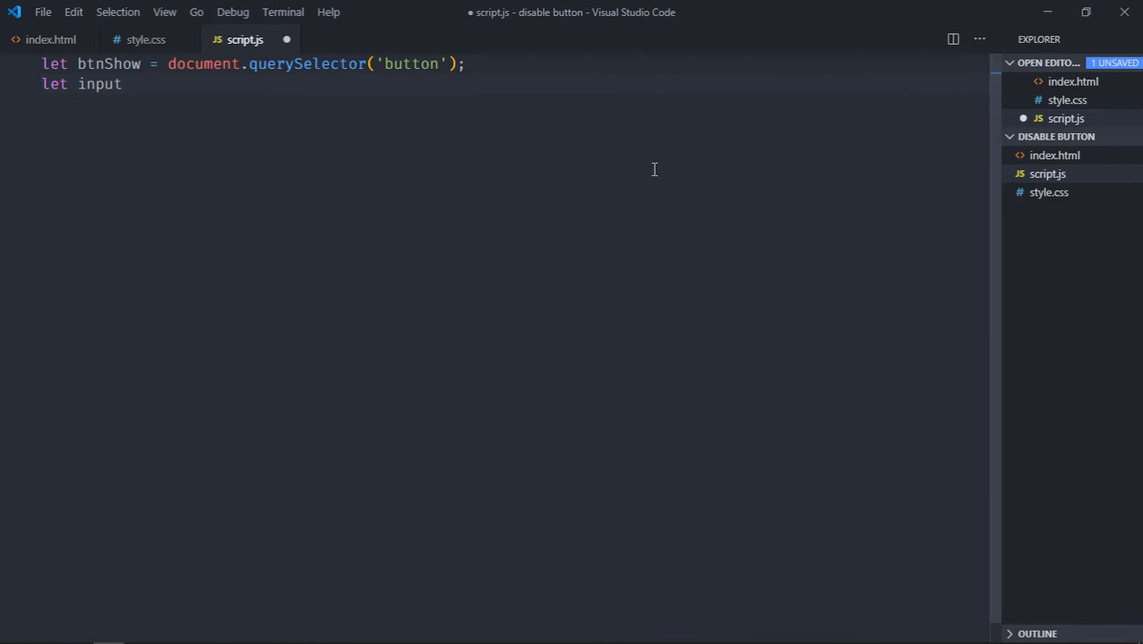
pyautogui.write('= documen.')
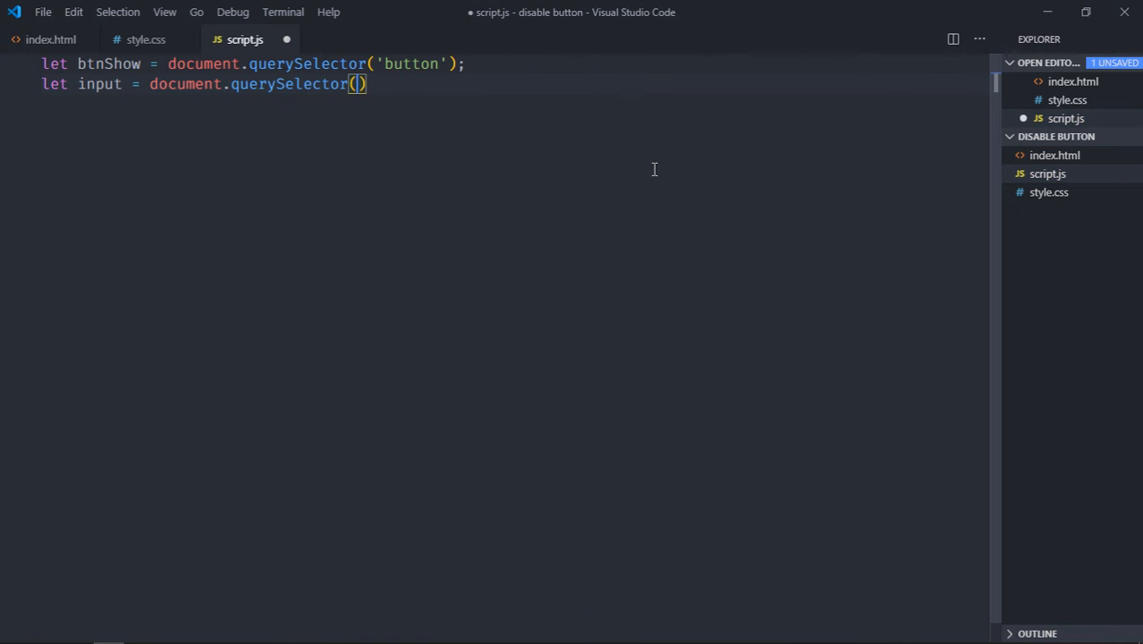
pyautogui.write("'input'")
pyautogui.write('let output = document.')
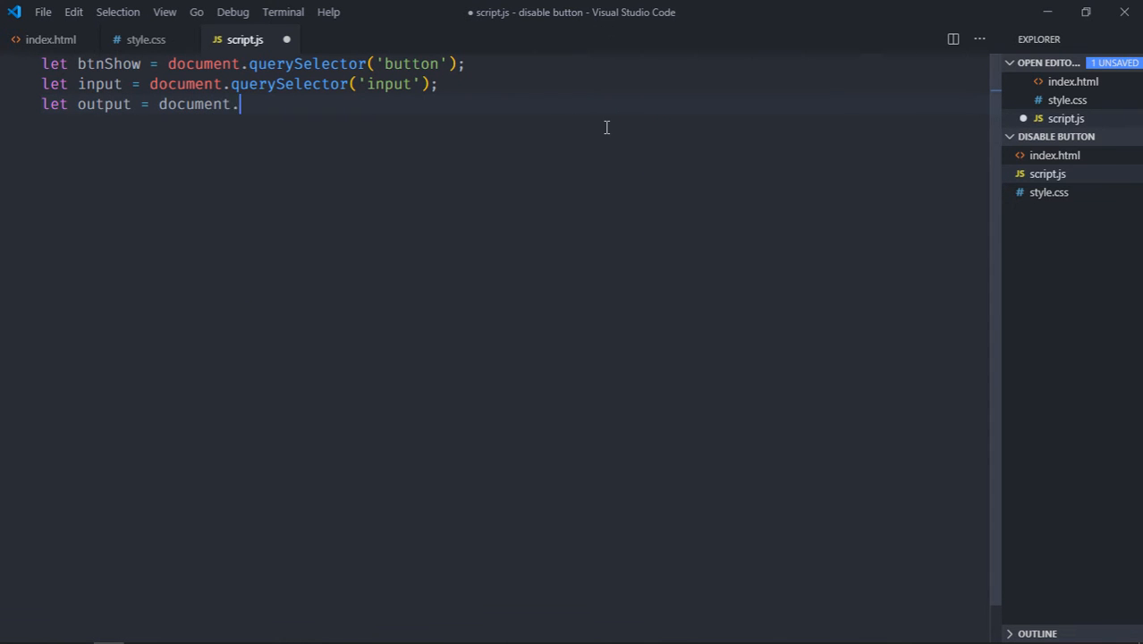
pyautogui.write('querySelector()')
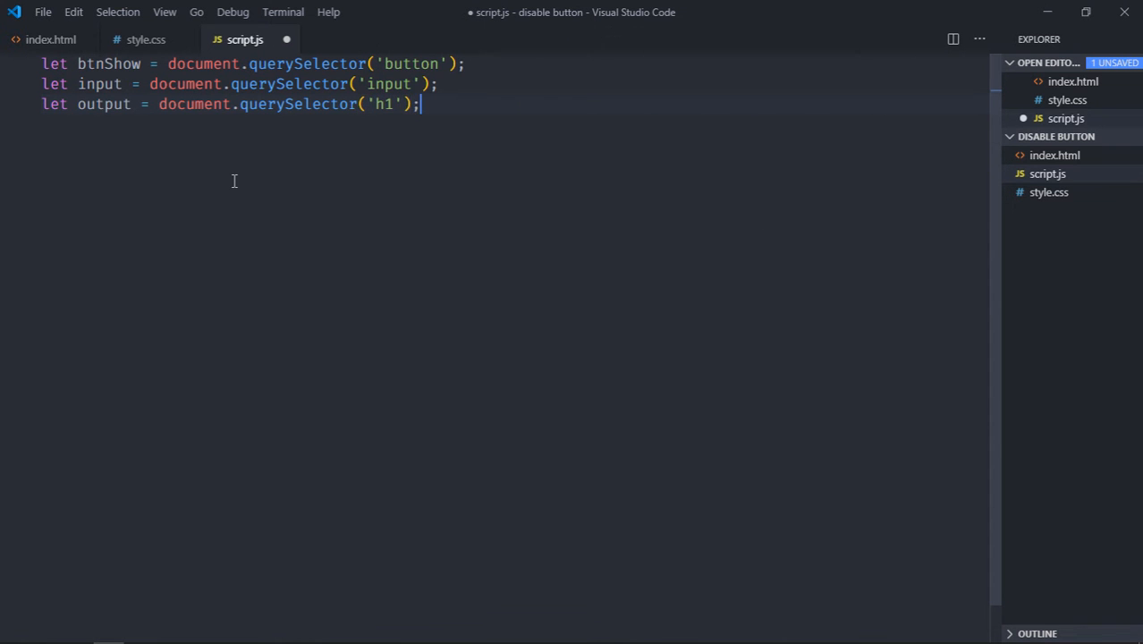
# - Add a btnShow click listener setting output.innerText = input.value
pyautogui.press('Enter')
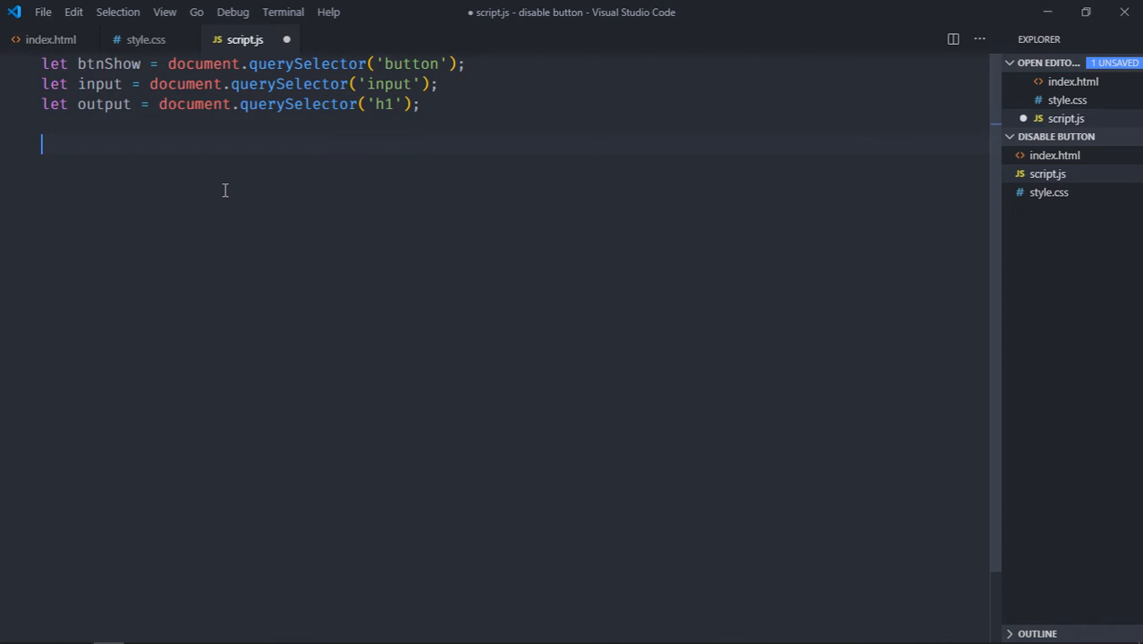
pyautogui.write('btnShow')
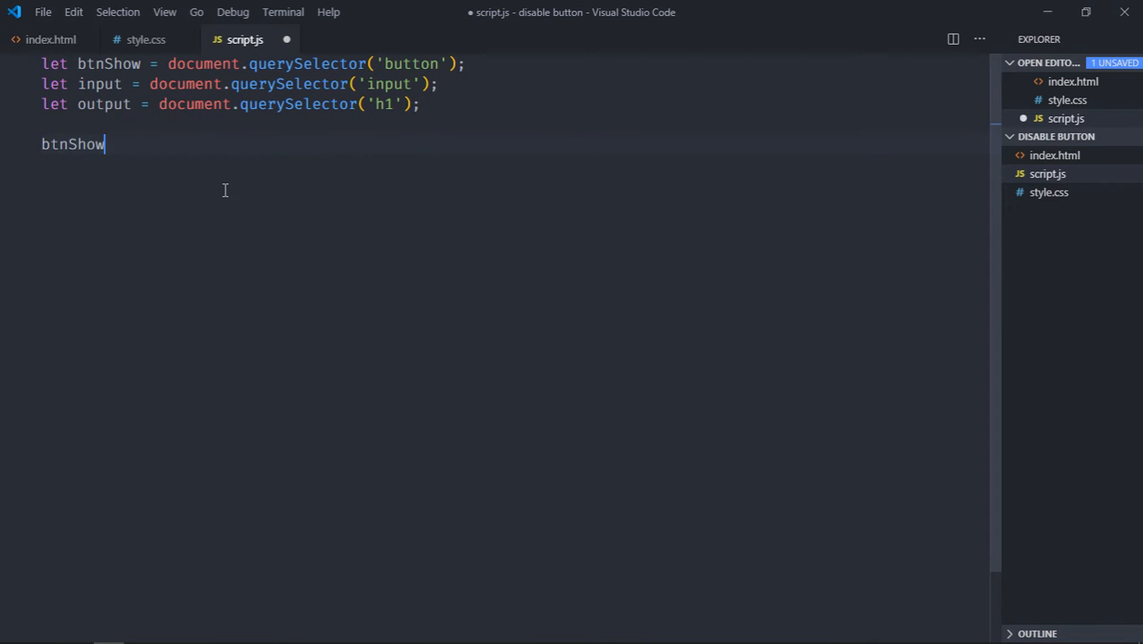
pyautogui.write('.addEventListener')
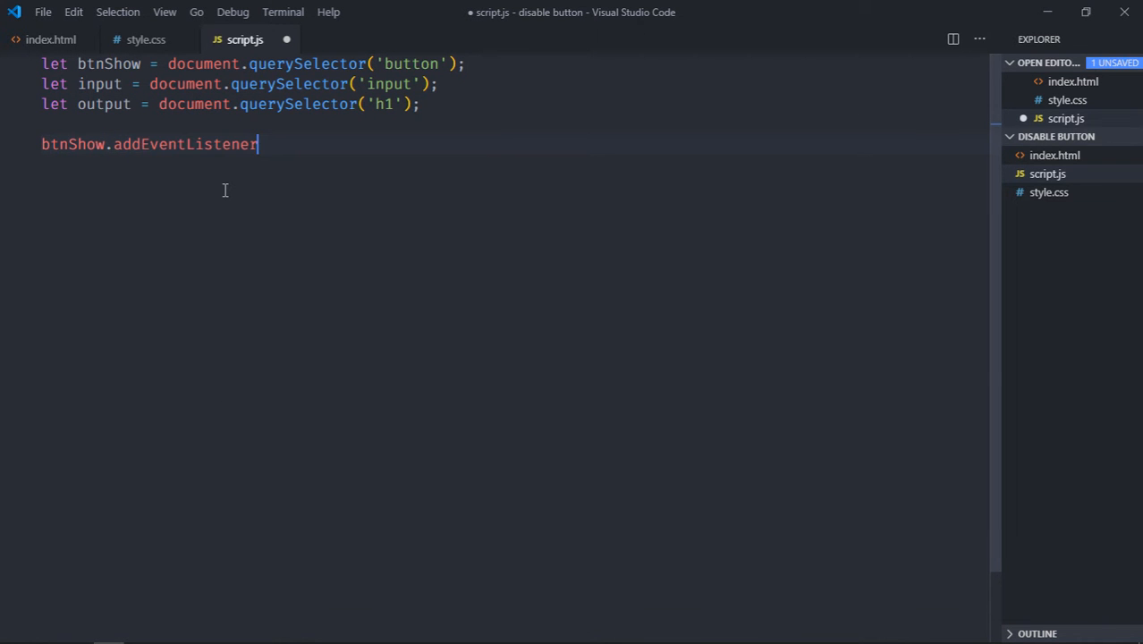
pyautogui.write("('click', () =>{")
pyautogui.click(512, 184)
pyautogui.write('});')
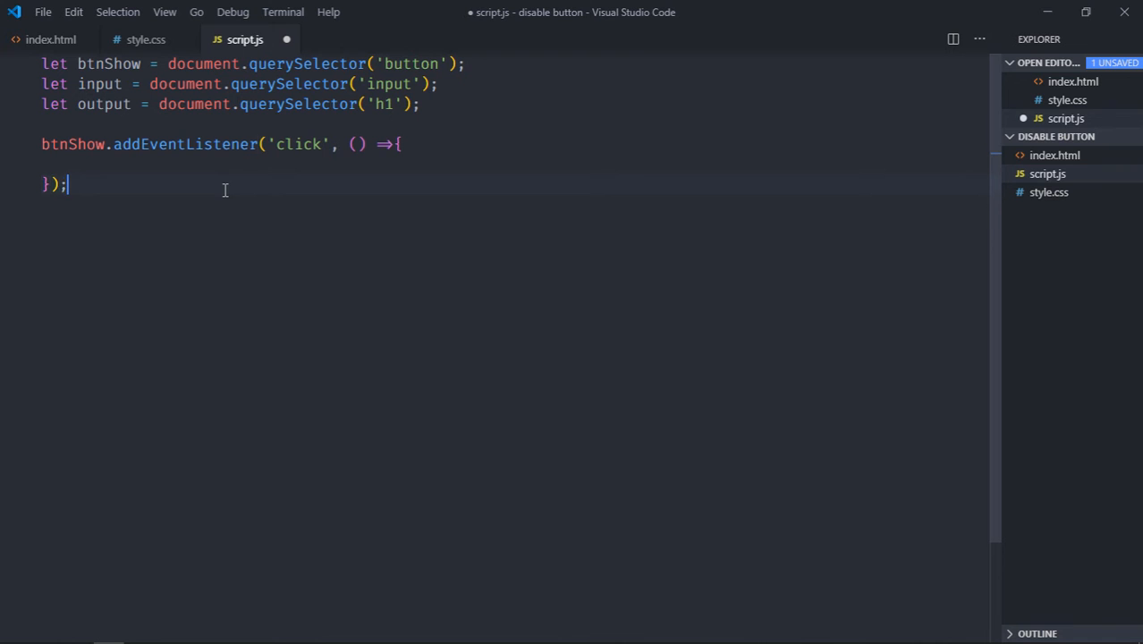
pyautogui.write('output')
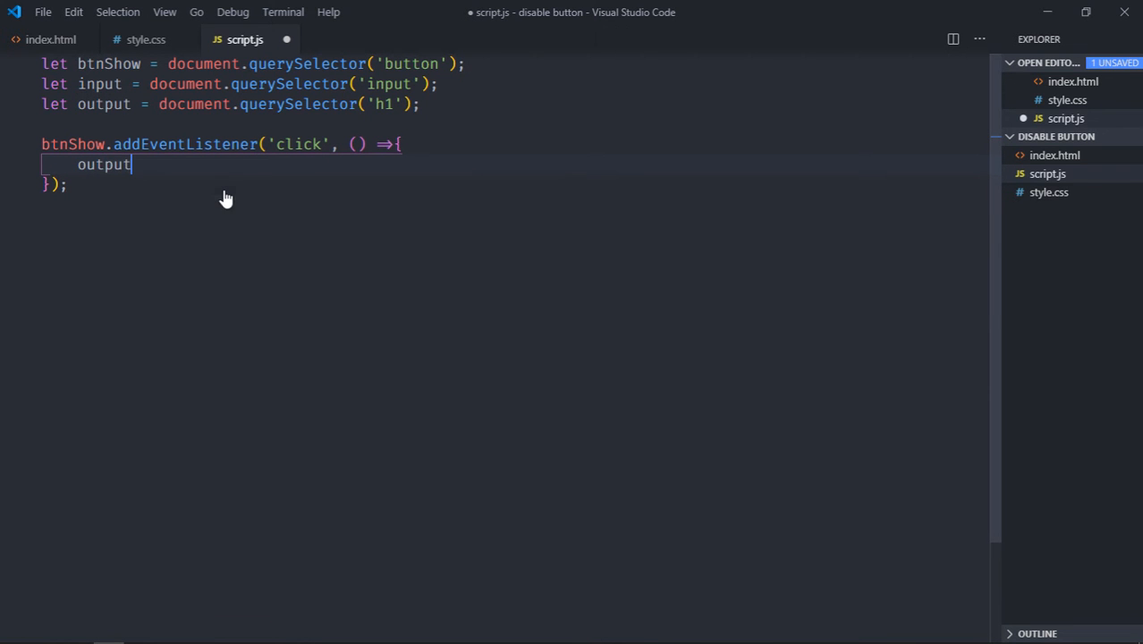
pyautogui.write('.innerText')
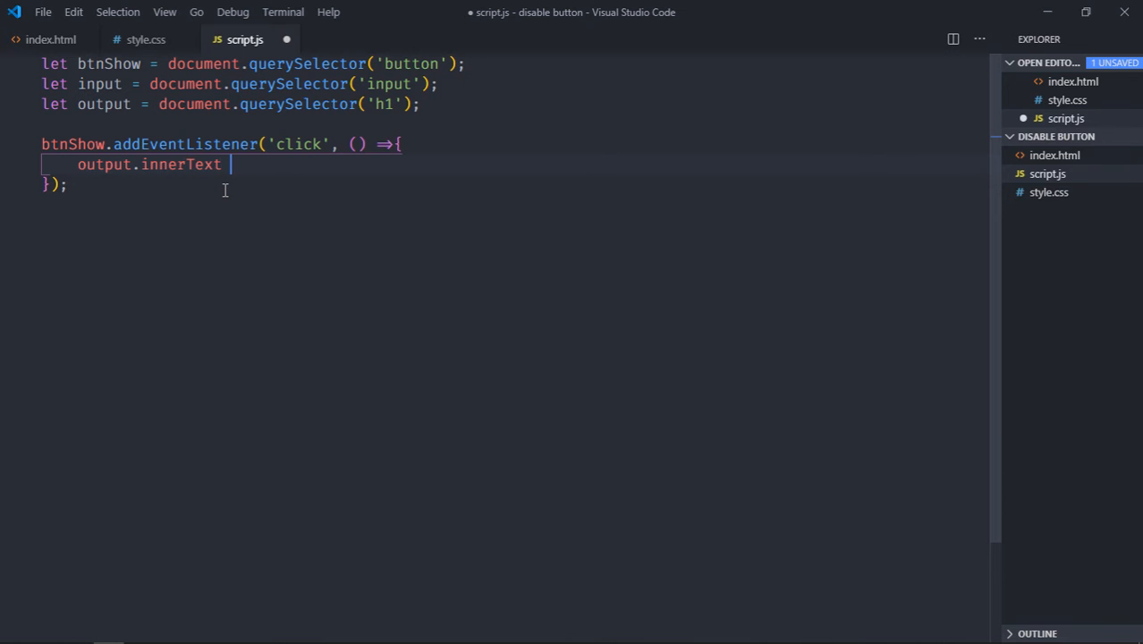
pyautogui.write('= input.v')
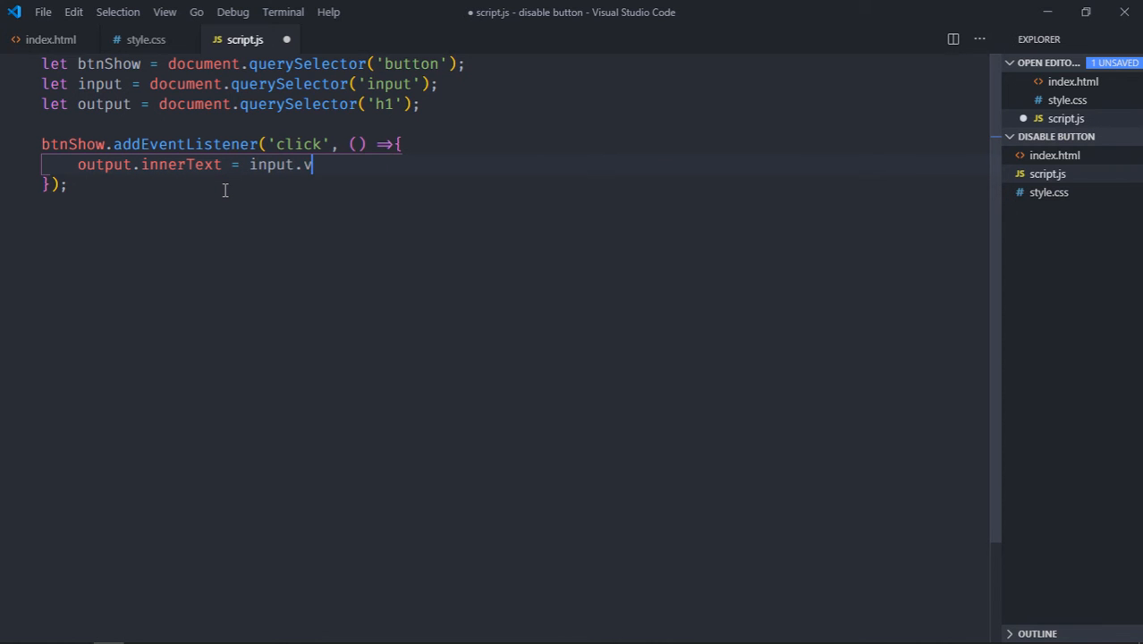
pyautogui.write('alue;')
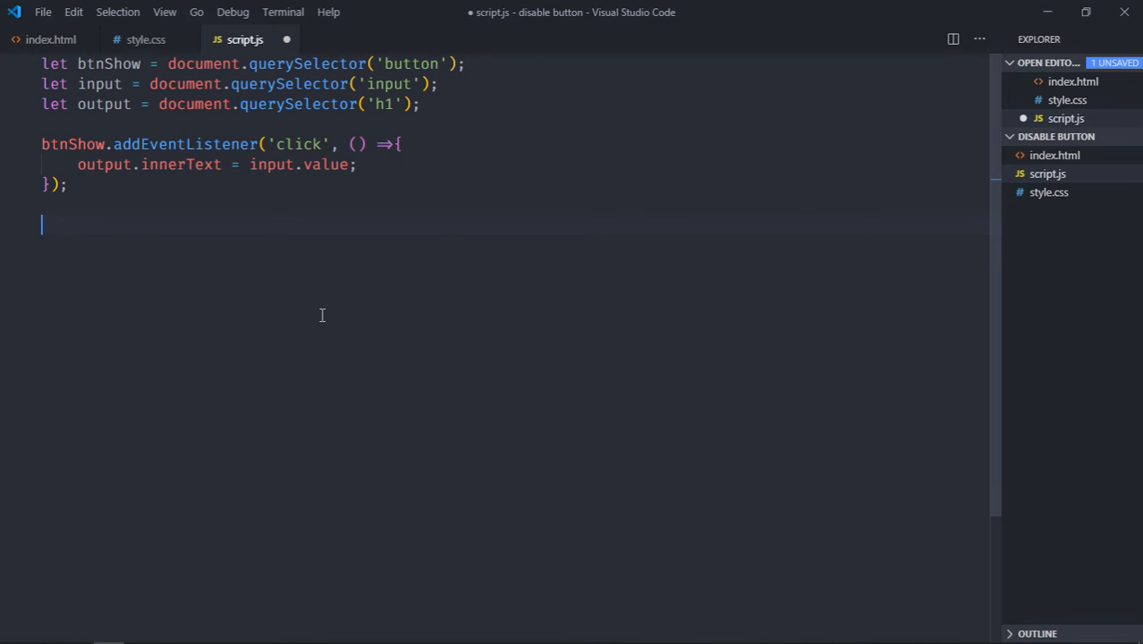
# - Add a keyup listener on input that checks whether input.value.length > 6
pyautogui.write('input.addEventListener(')
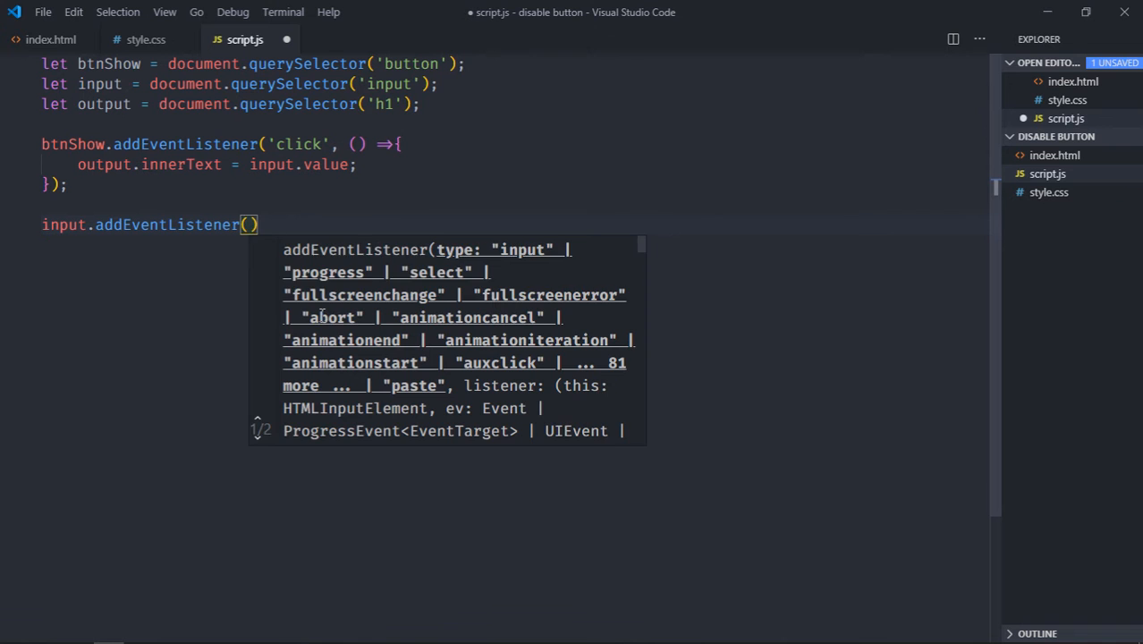
pyautogui.write("'keyup'")
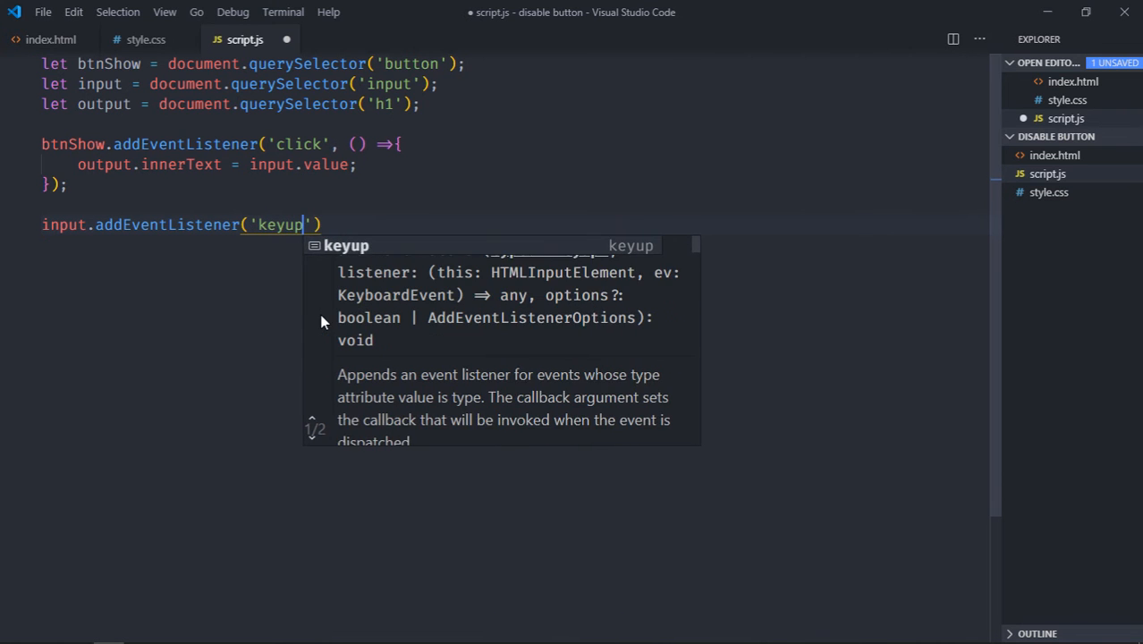
pyautogui.write(', ()')
pyautogui.write('if(')
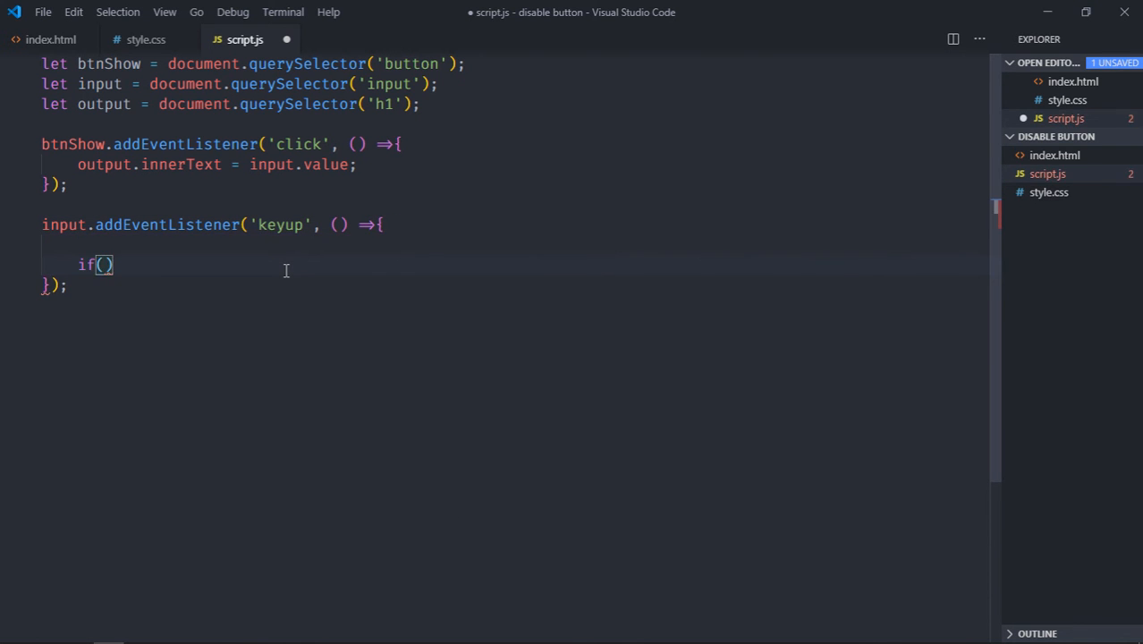
pyautogui.write('input.valu')
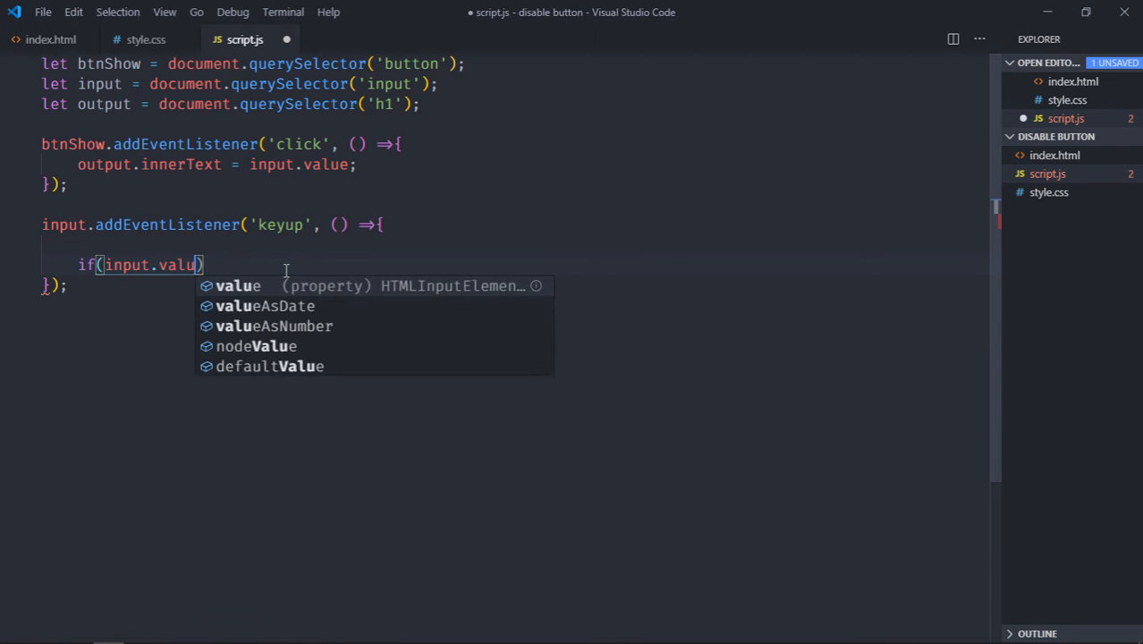
pyautogui.write('e.length >')
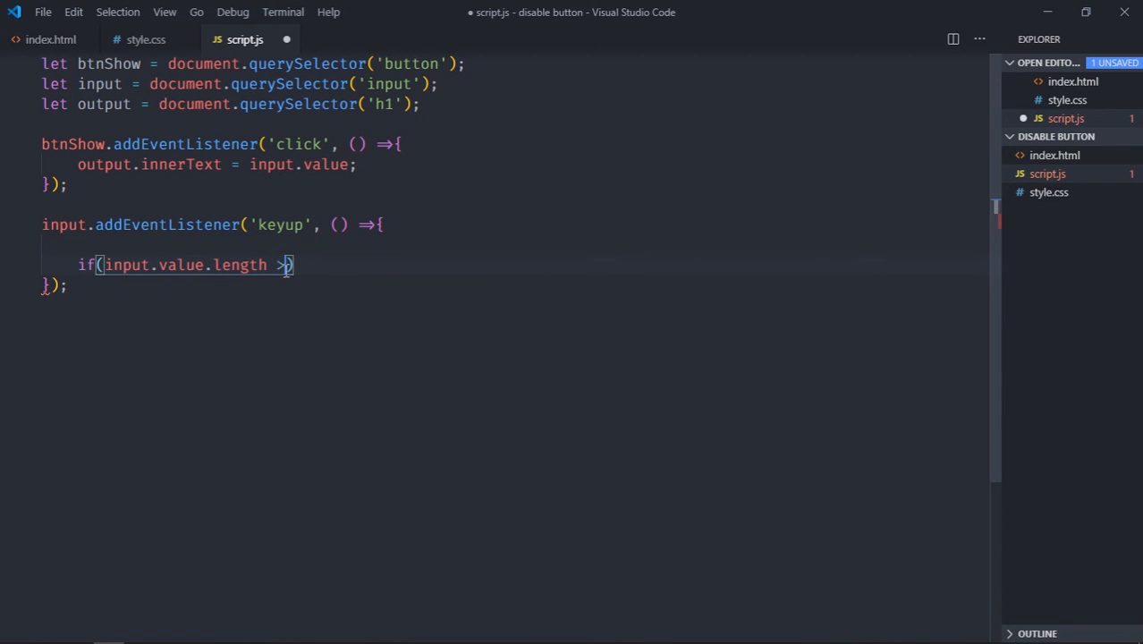
pyautogui.write('6')
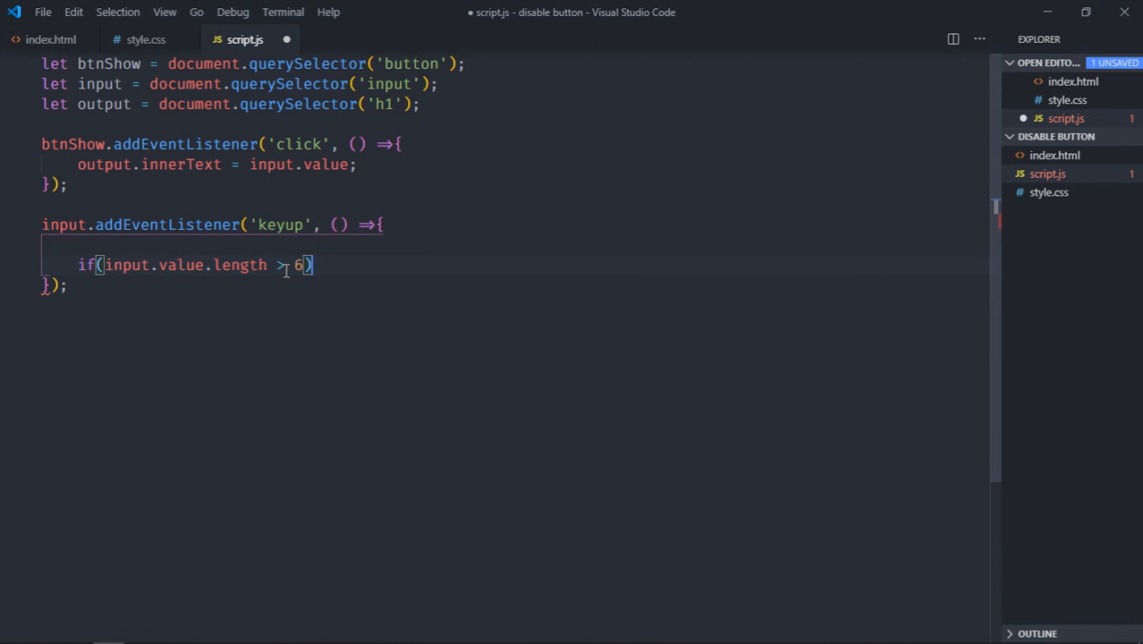
# - Set btnShow.disabled to true for long names and false otherwise, then save
pyautogui.write('bt')
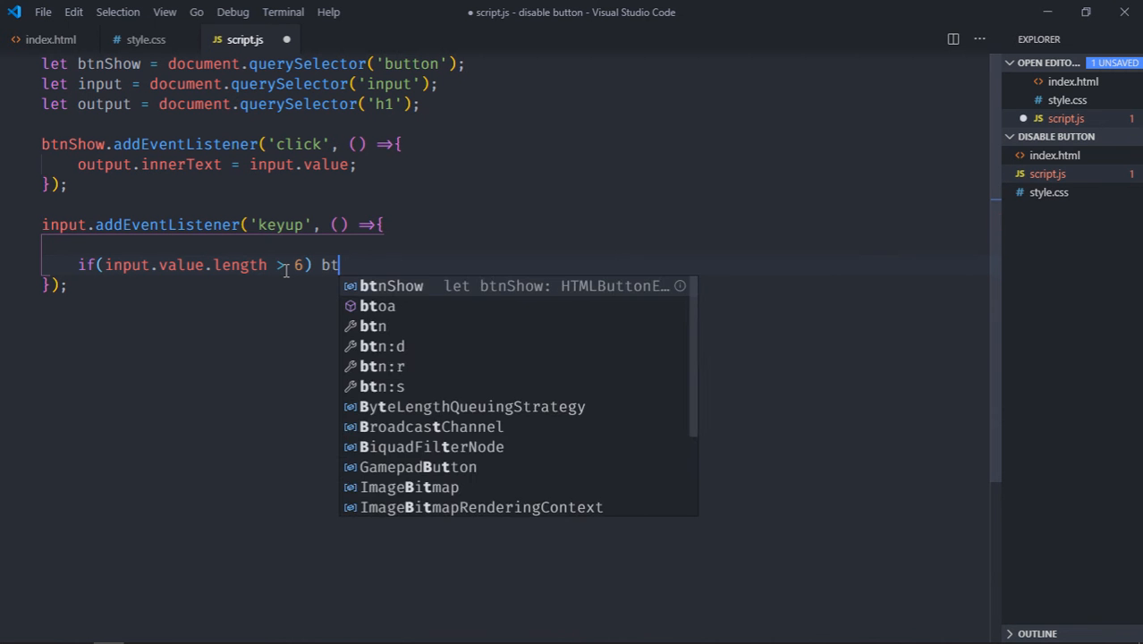
pyautogui.write('nShow.dis')
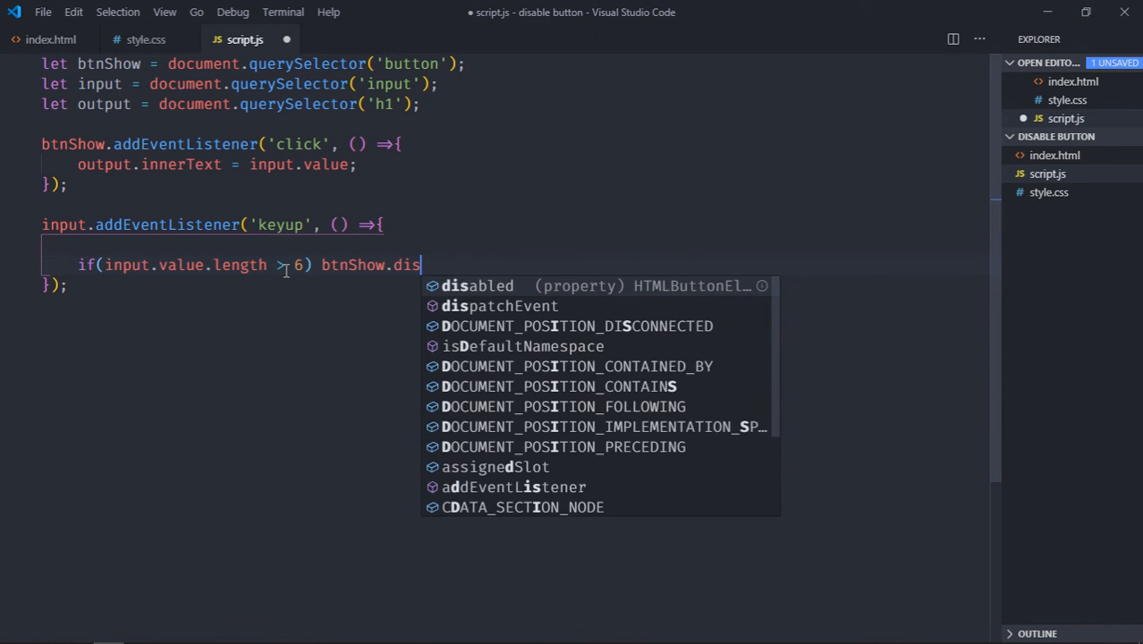
pyautogui.write('abled = true')
pyautogui.write('else')
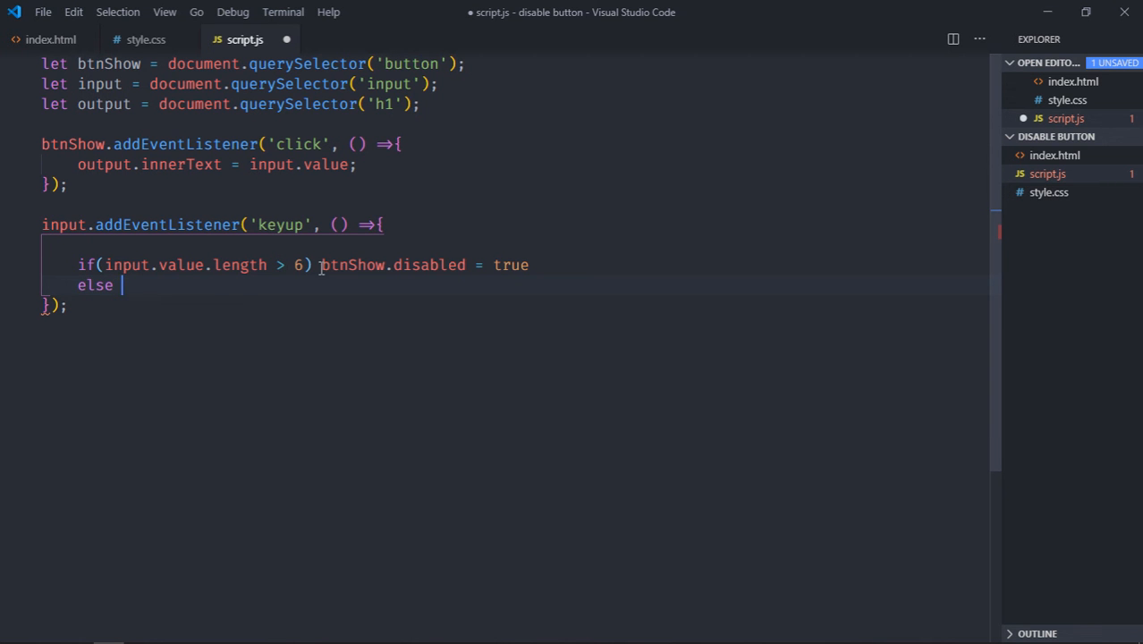
pyautogui.write('btnShow.disabled = true')
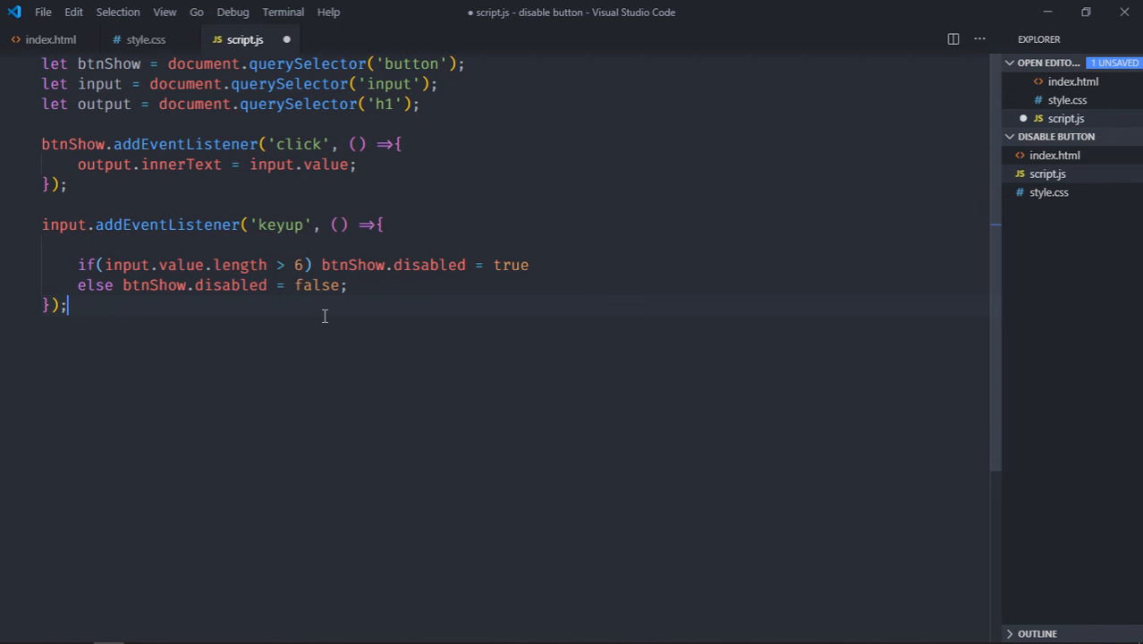
pyautogui.press('ctrl+s')
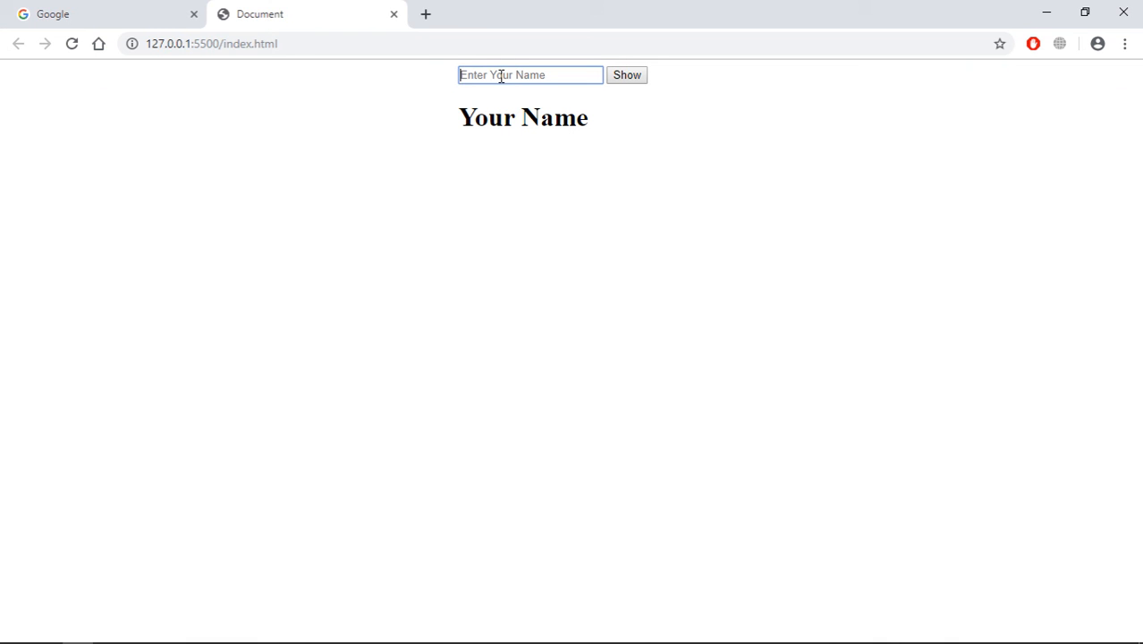
# - Show Peter in the heading, type Alberto to disable Show, then shorten to Alber and show it
pyautogui.write('Peter')
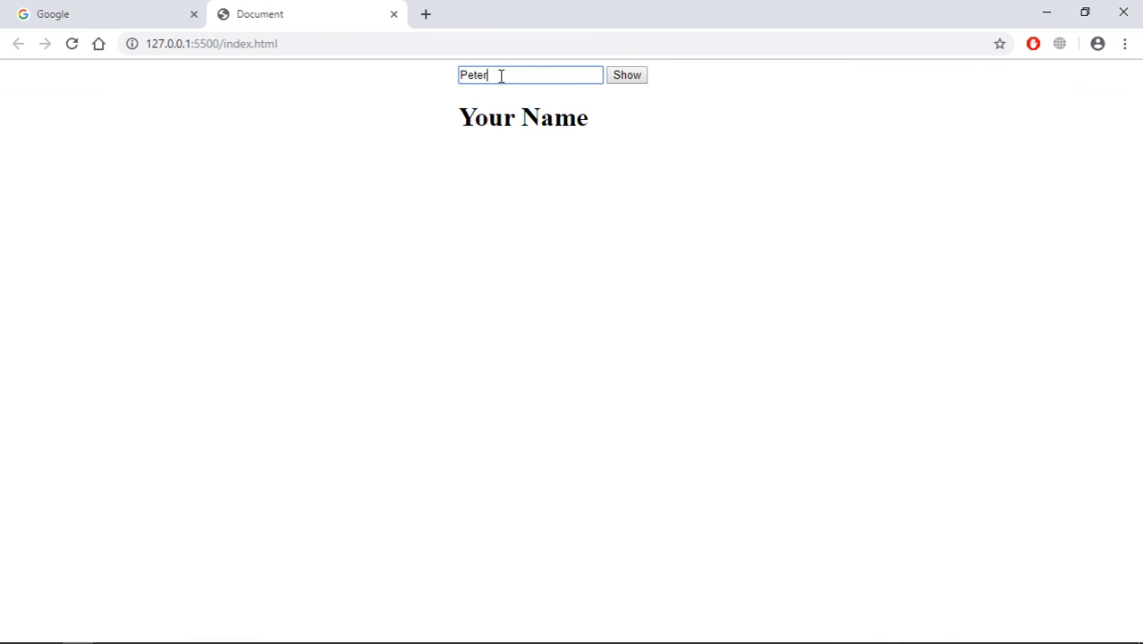
pyautogui.click(627, 75)
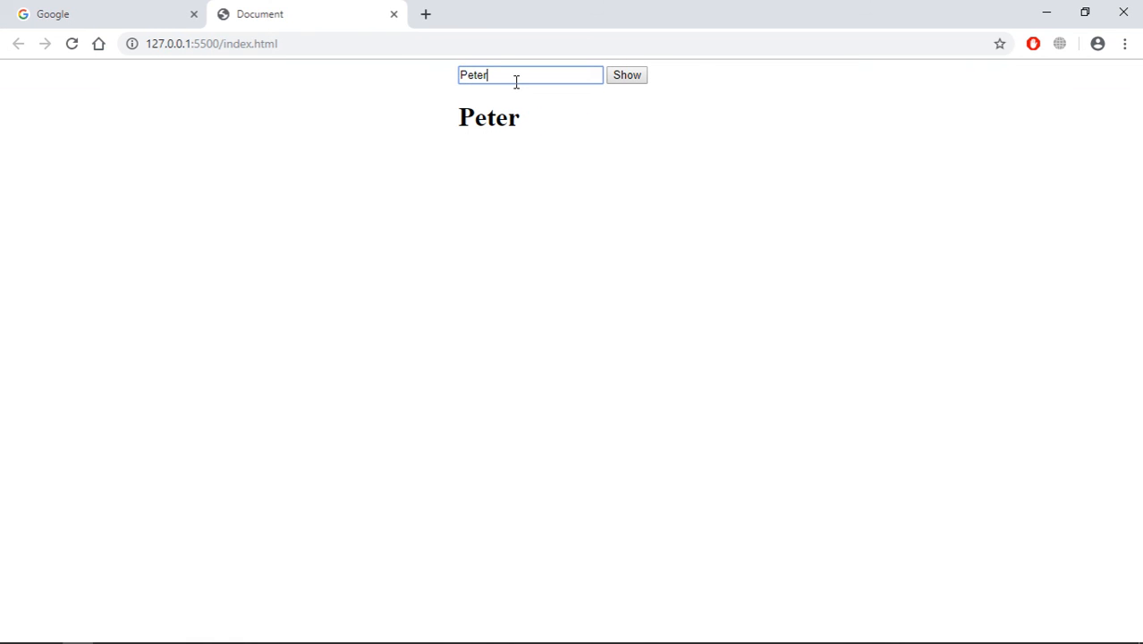
pyautogui.write('Al')
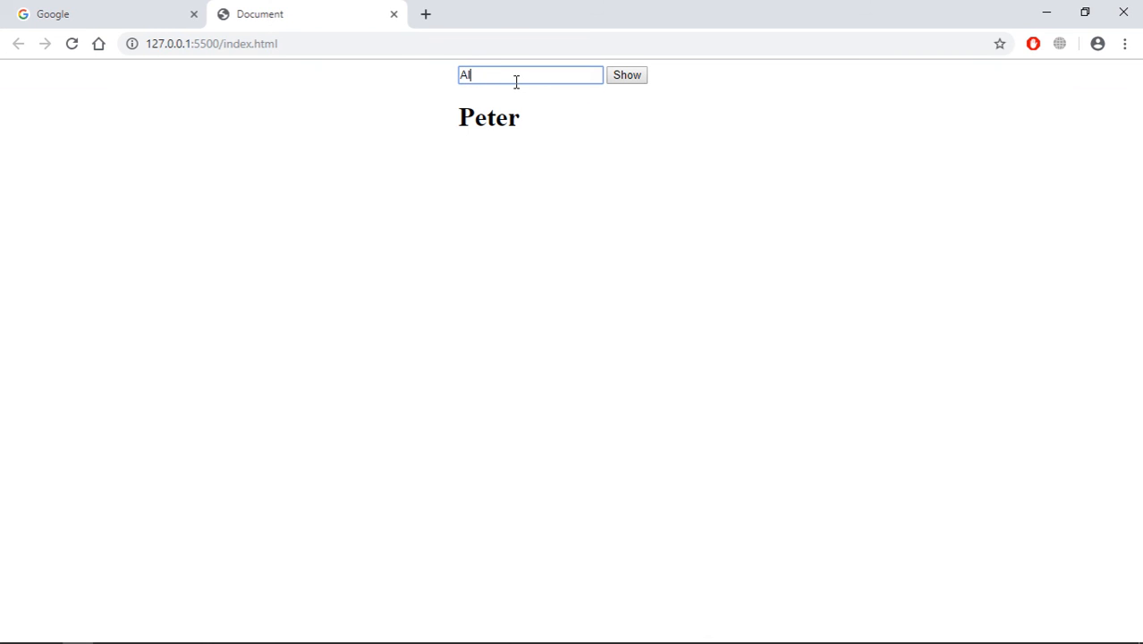
pyautogui.write('berto')
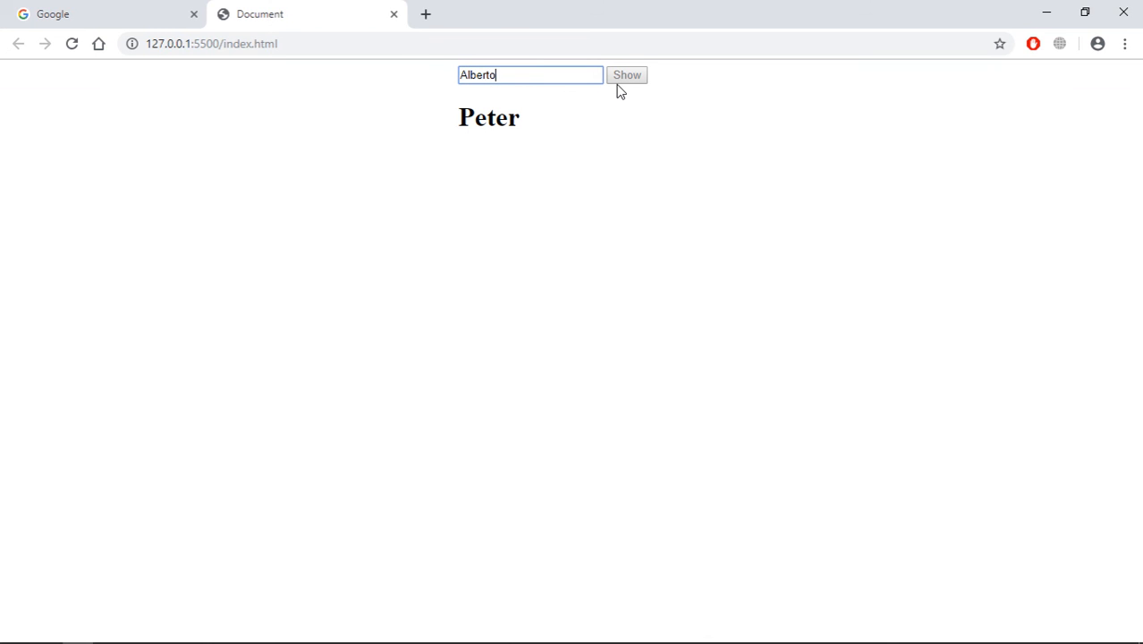
pyautogui.press('Backspace')
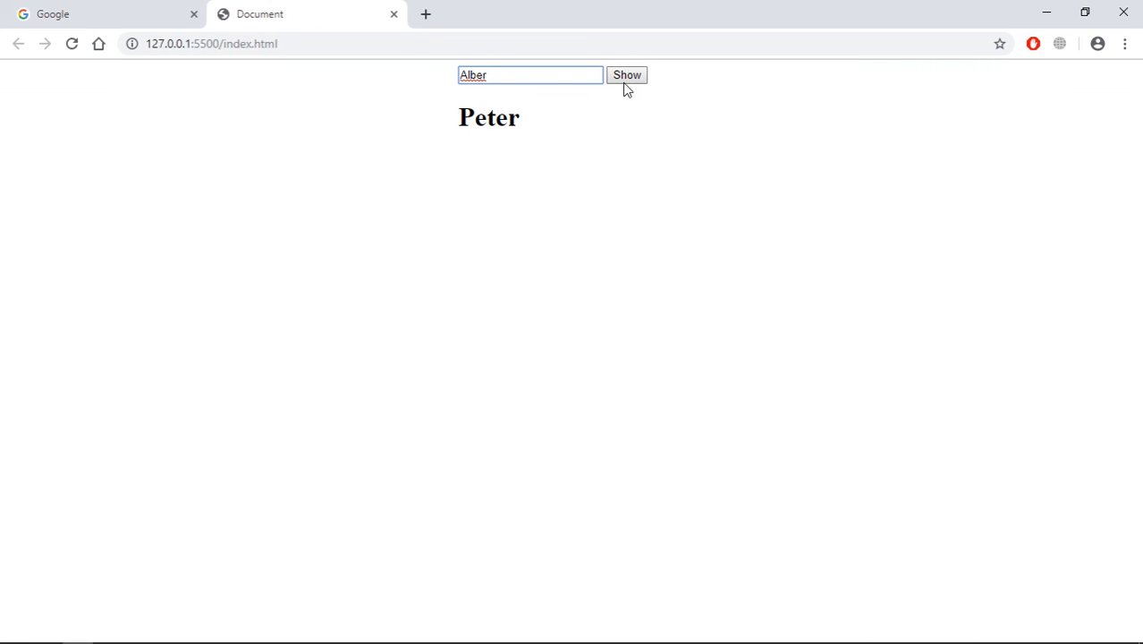
pyautogui.click(626, 74)
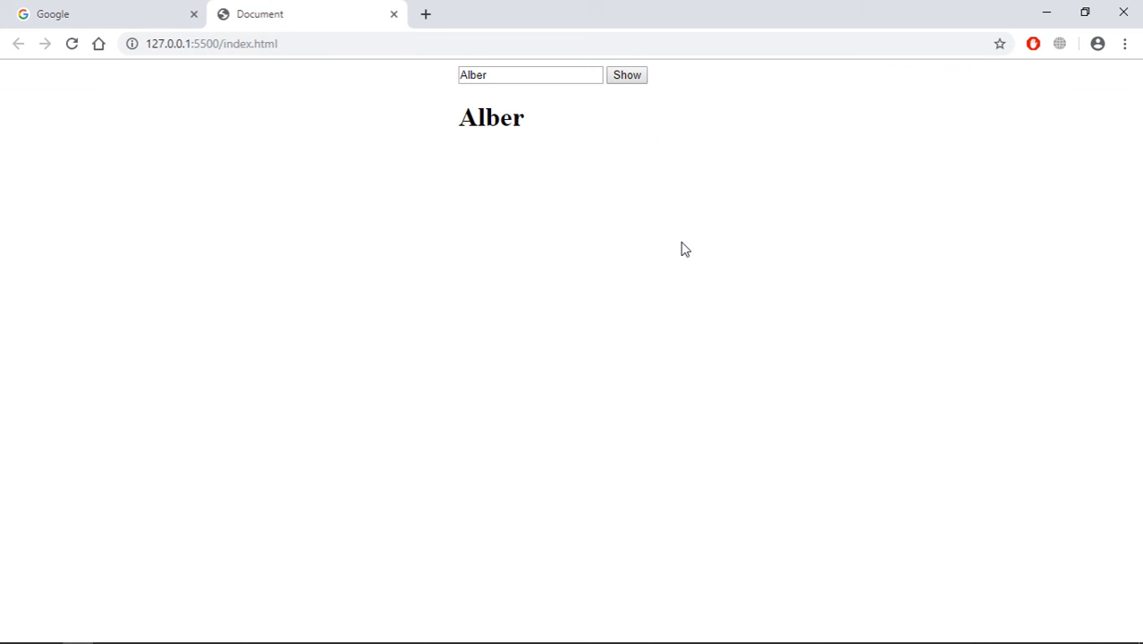
# - Enter another name in the field and show it in the heading
pyautogui.click(514, 74)
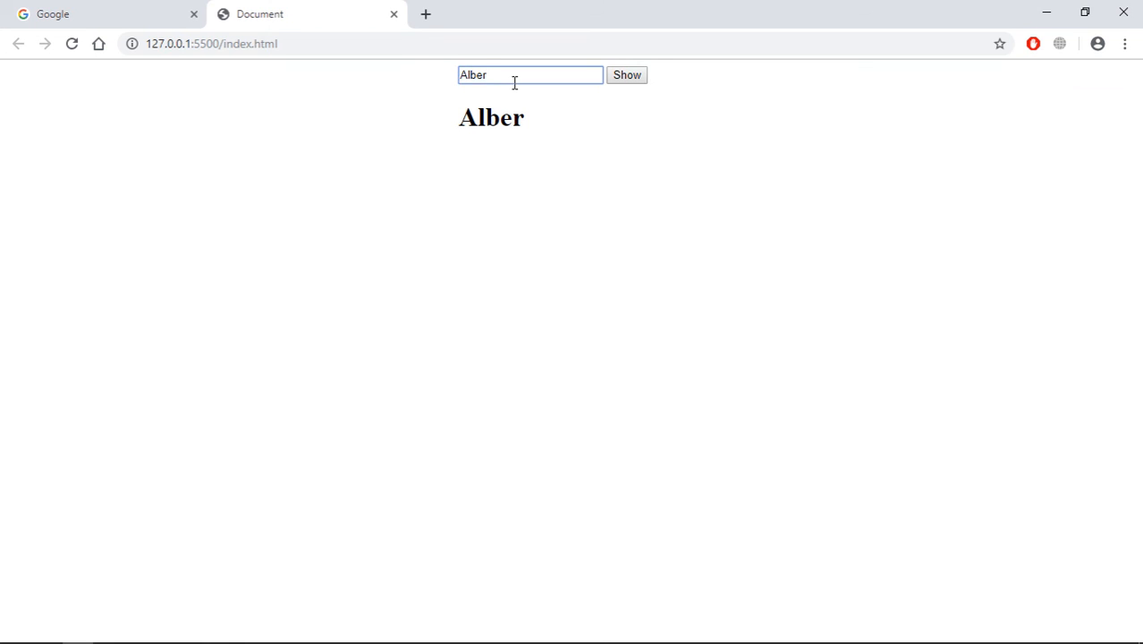
pyautogui.write('Katherine')
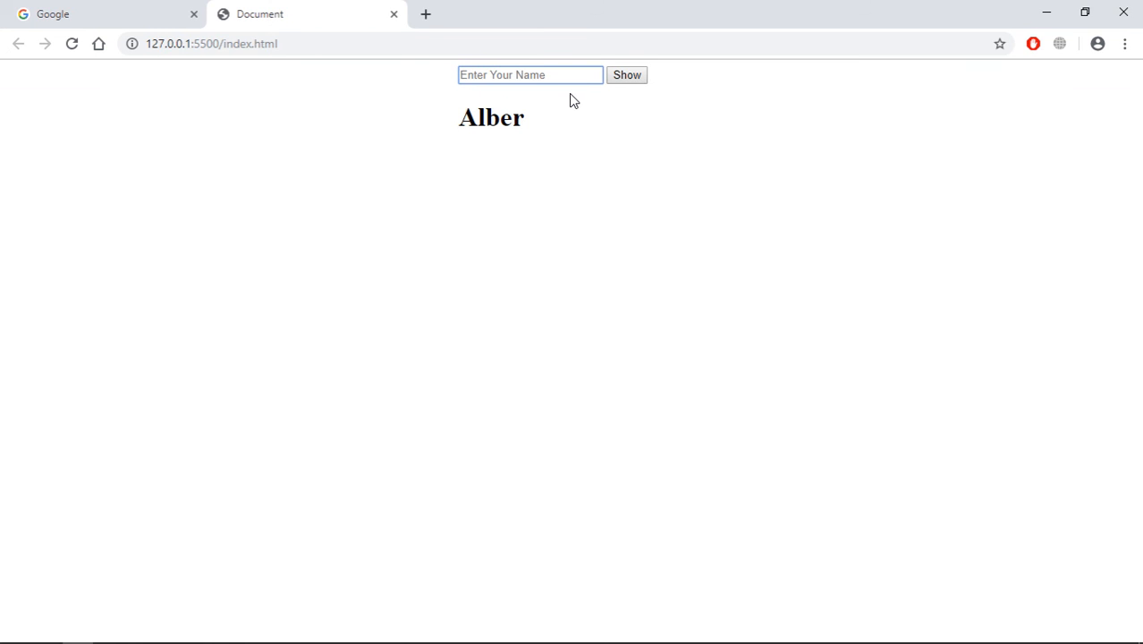
pyautogui.click(628, 75)
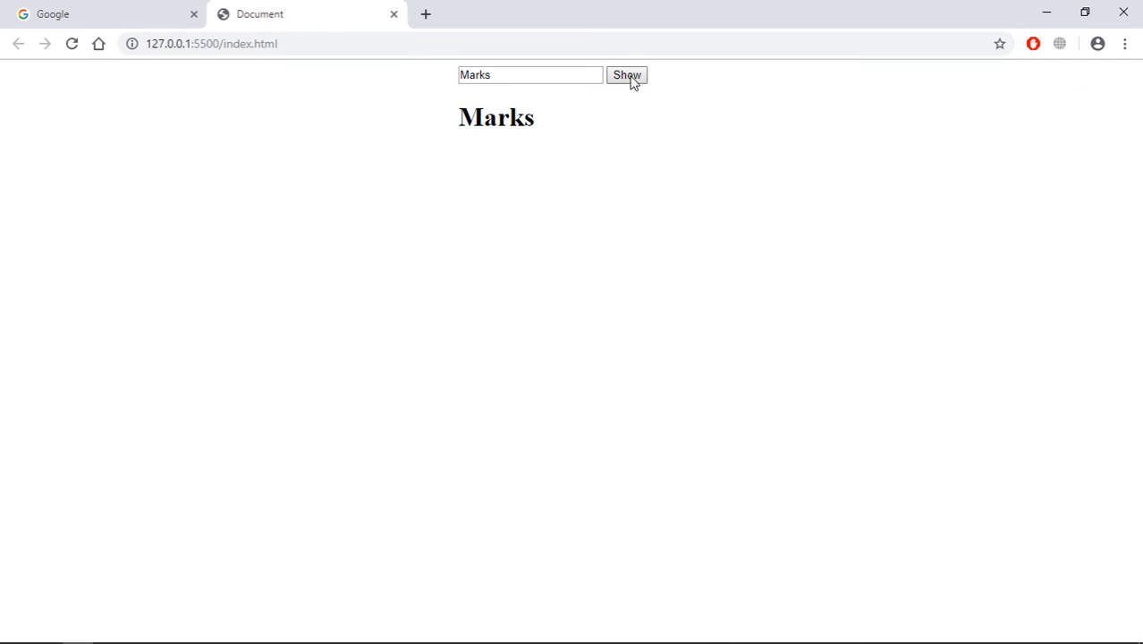
pyautogui.moveTo(529, 379)
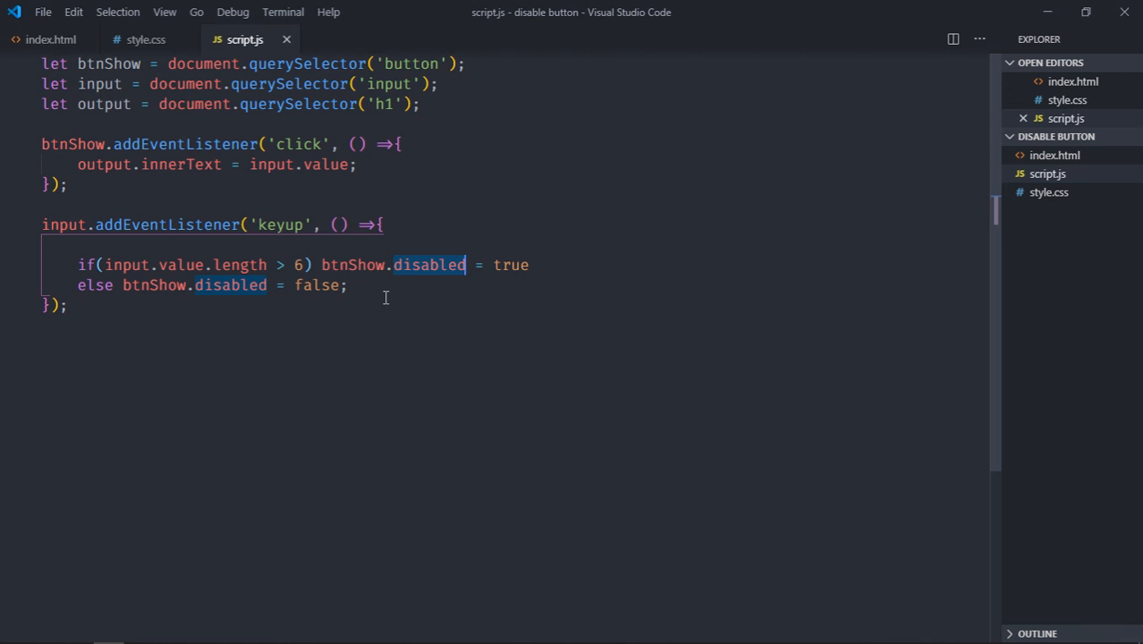
pyautogui.moveTo(426, 269)
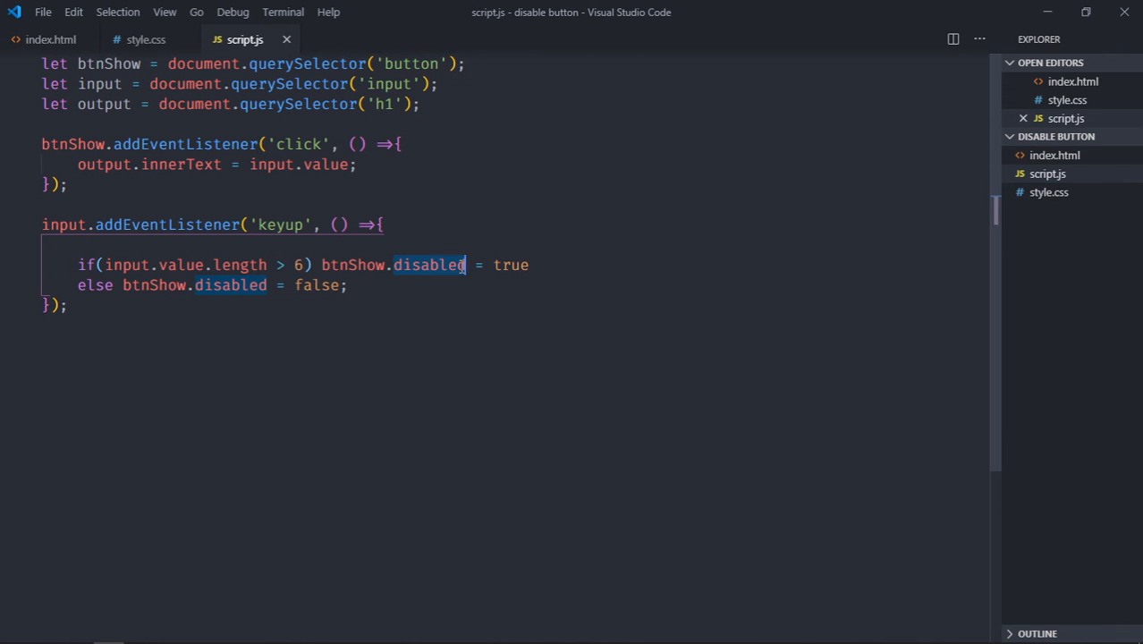
# - Select the disabled property in the if line of script.js
pyautogui.click(316, 297)
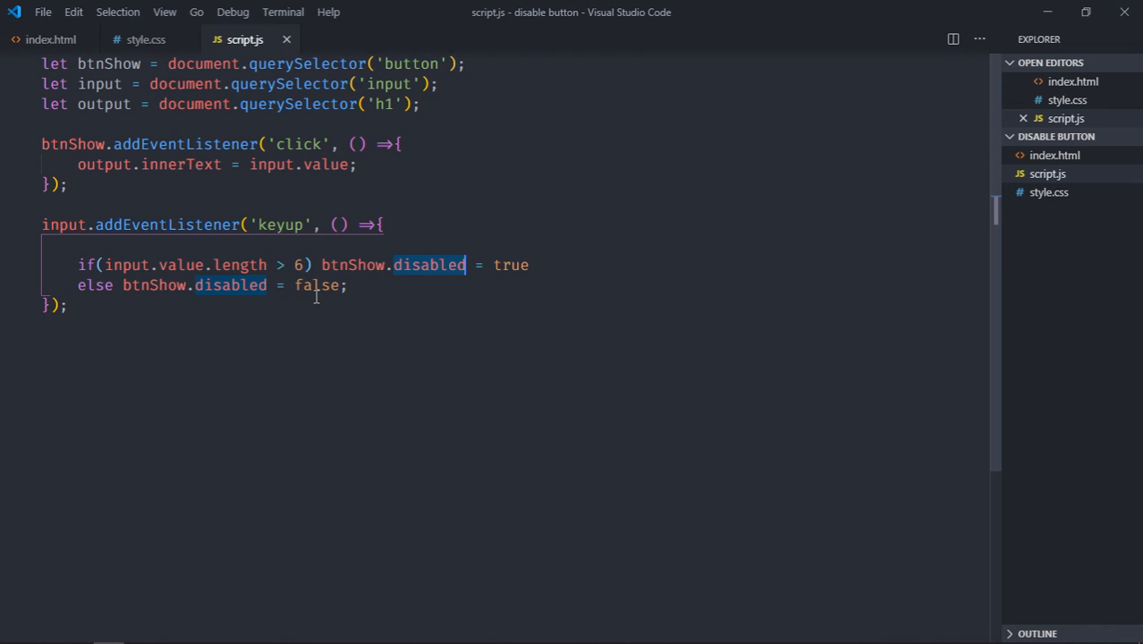